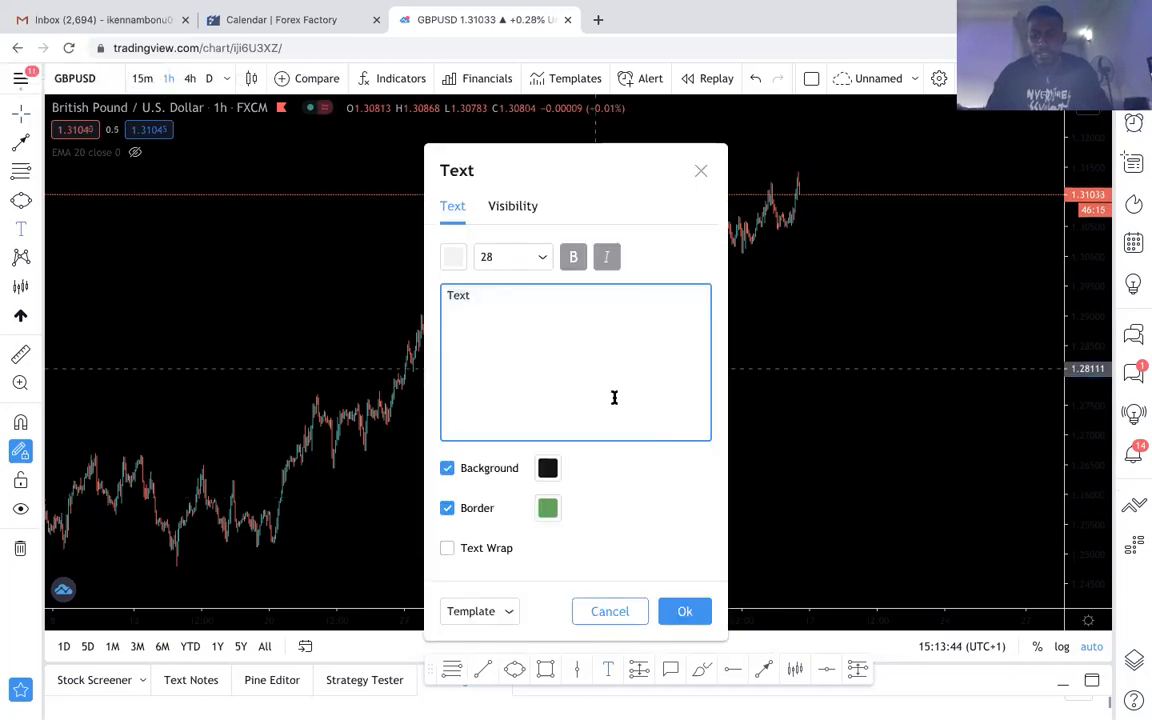
- Add the label 'I USE THE 20EMA ON THE 1H AND 15MINS' at font size 20
{"action": "left_click", "coordinate": [614, 396]}
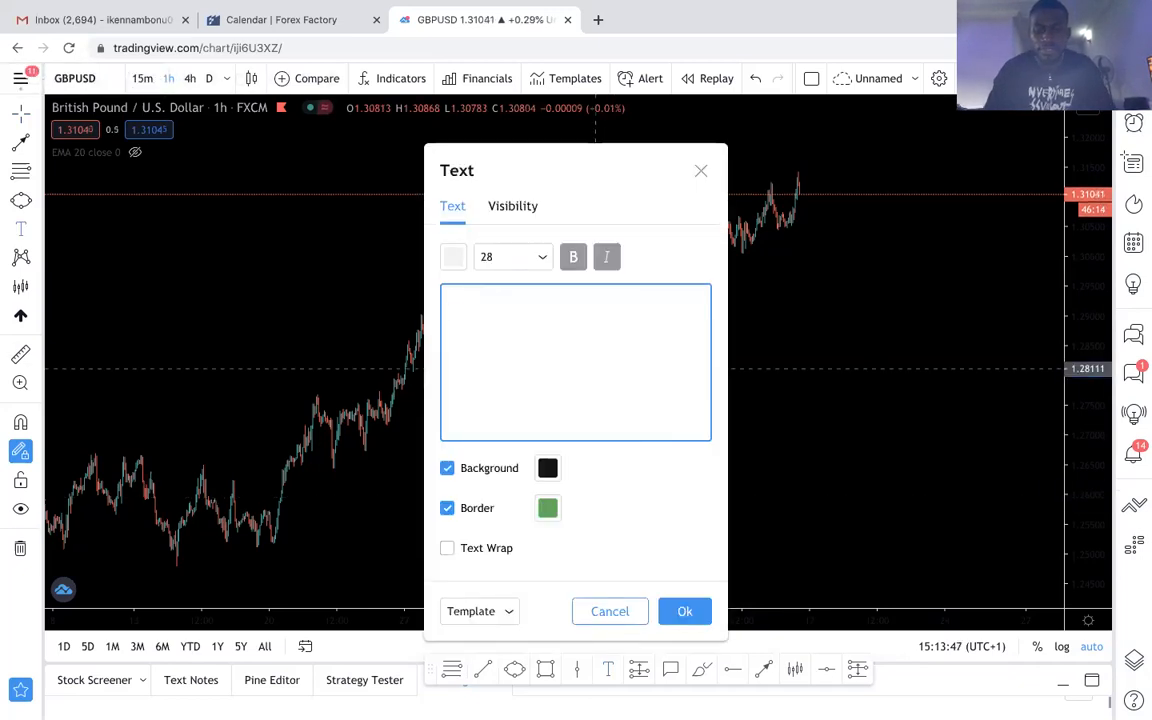
{"action": "type", "text": "I USE THE"}
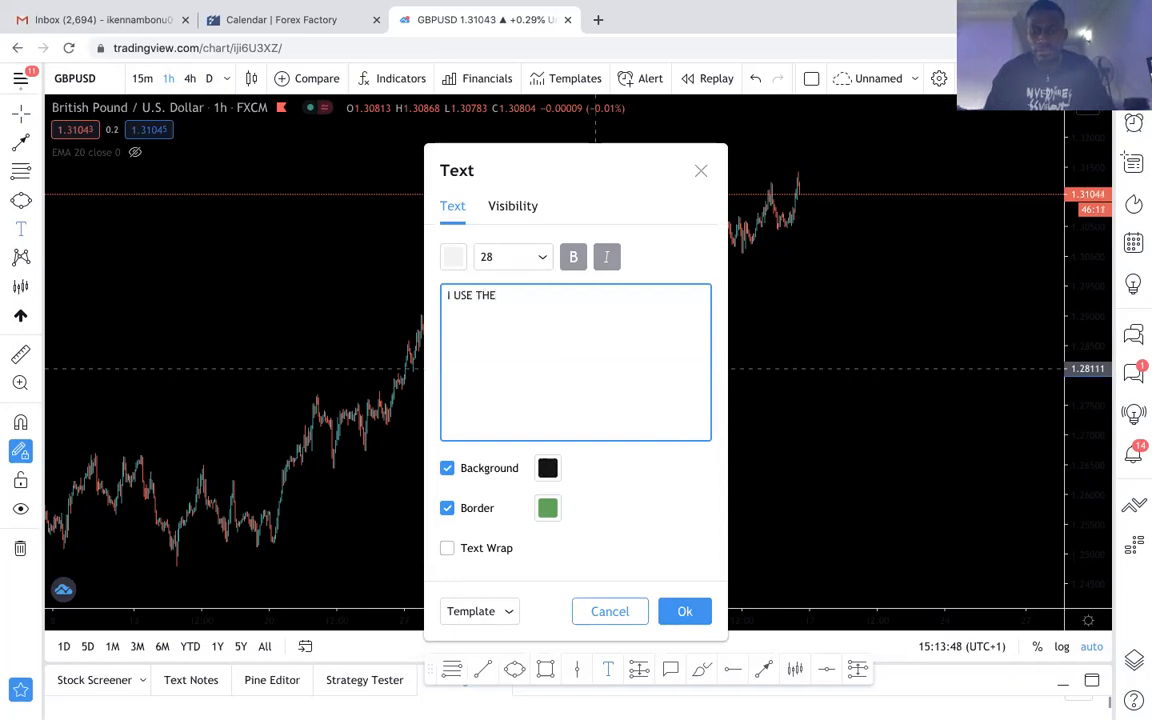
{"action": "type", "text": "20EMA O"}
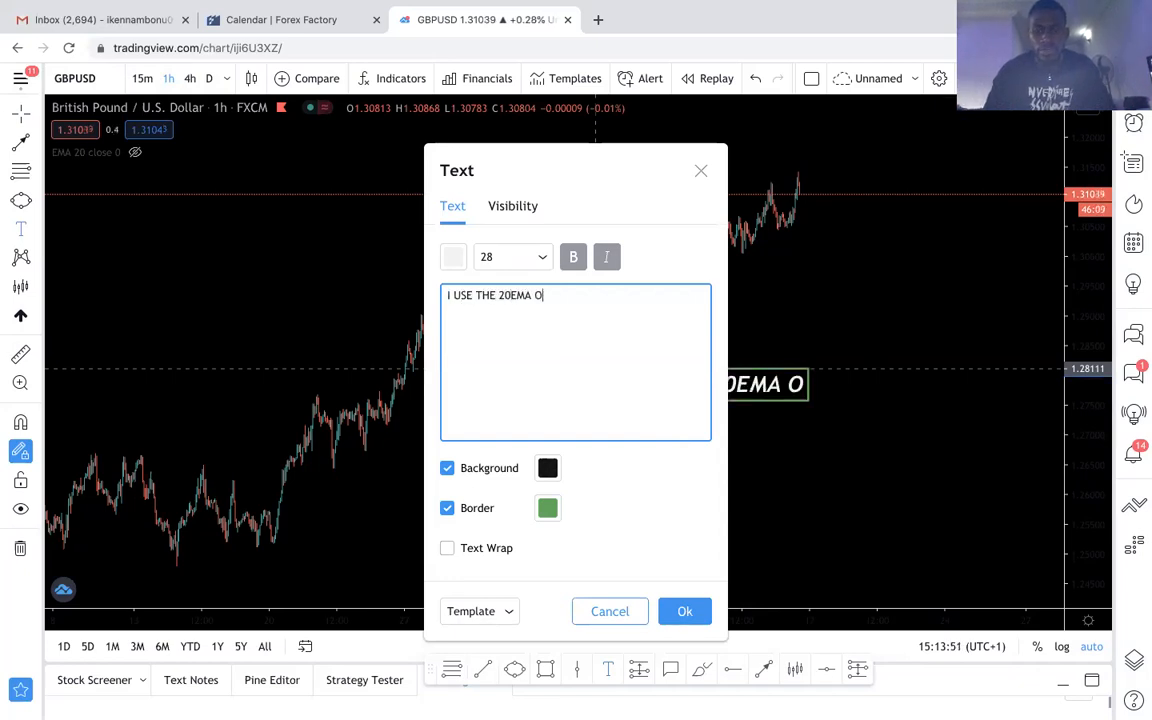
{"action": "type", "text": "N THE 1H AND"}
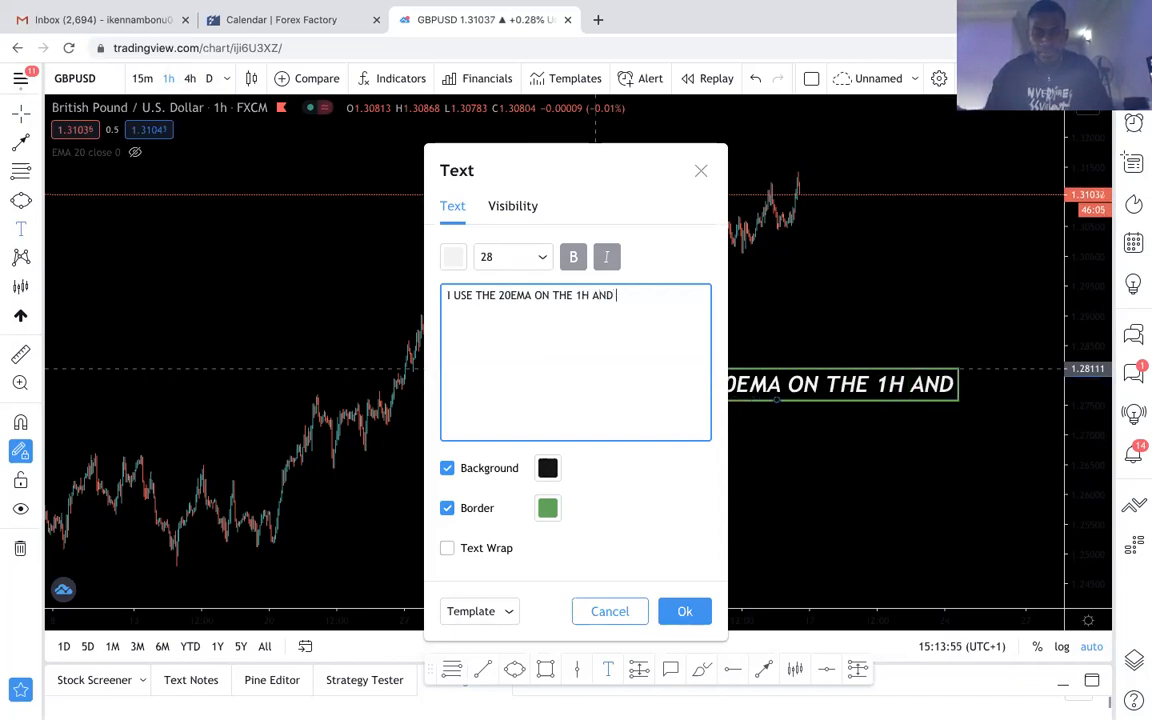
{"action": "type", "text": "15MINS"}
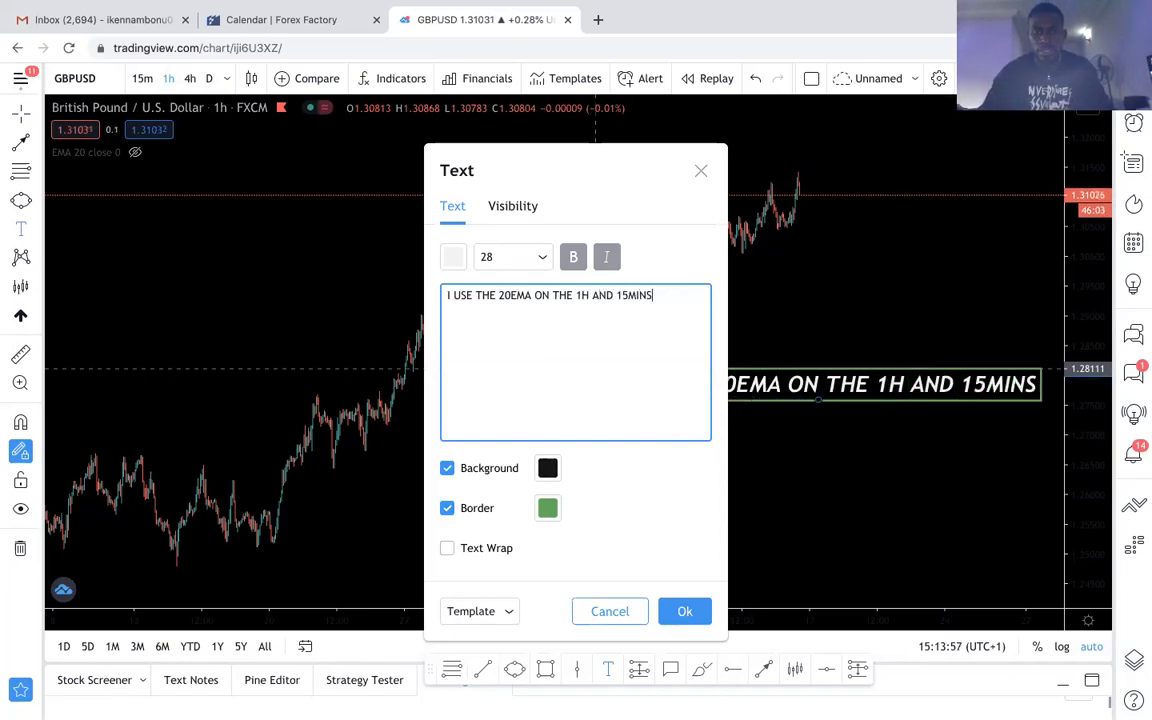
{"action": "left_click", "coordinate": [512, 256]}
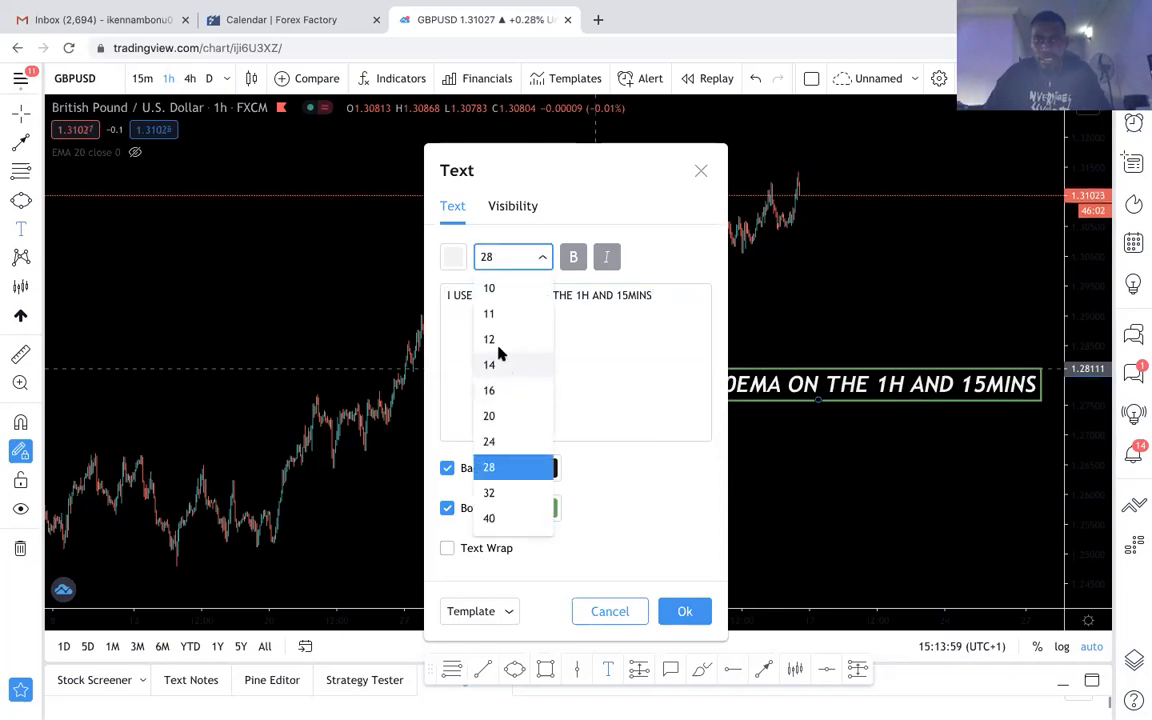
{"action": "mouse_move", "coordinate": [504, 390]}
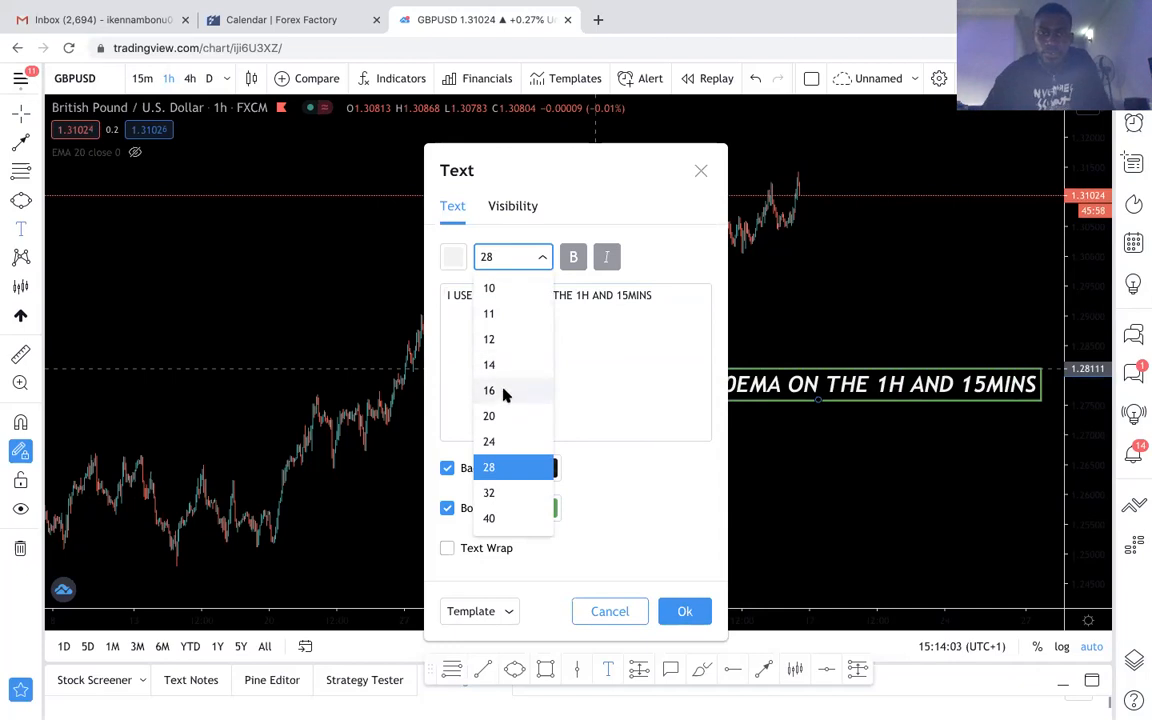
{"action": "left_click", "coordinate": [488, 416]}
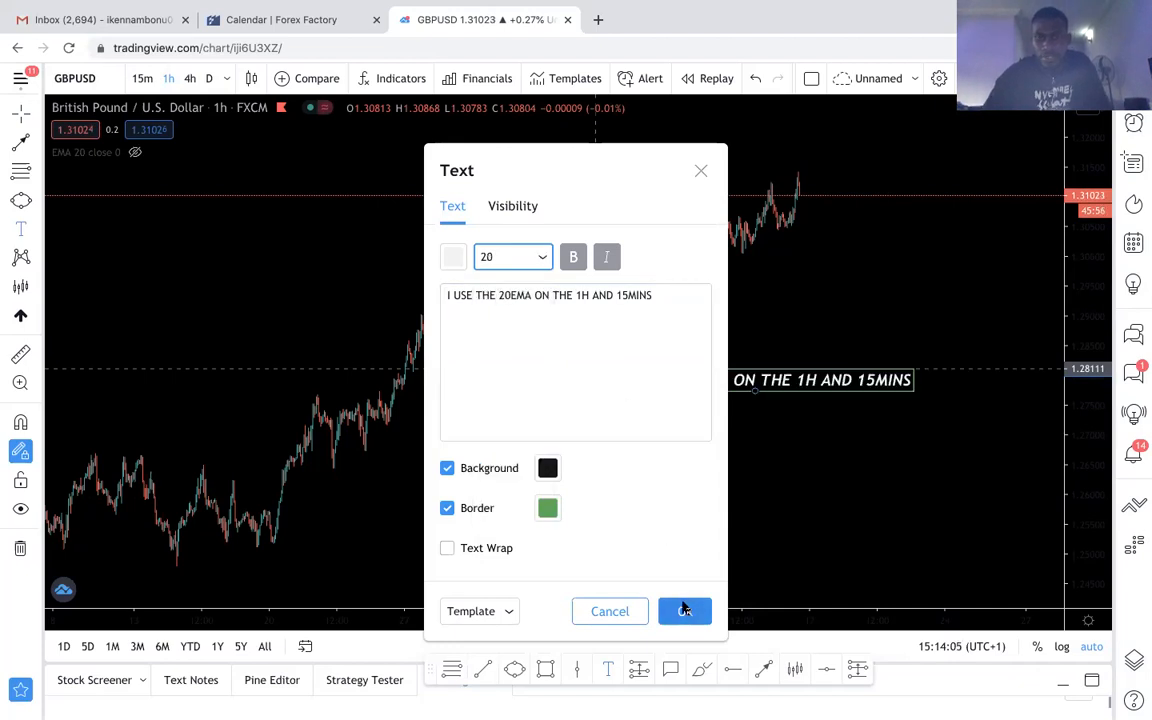
{"action": "left_click", "coordinate": [684, 610]}
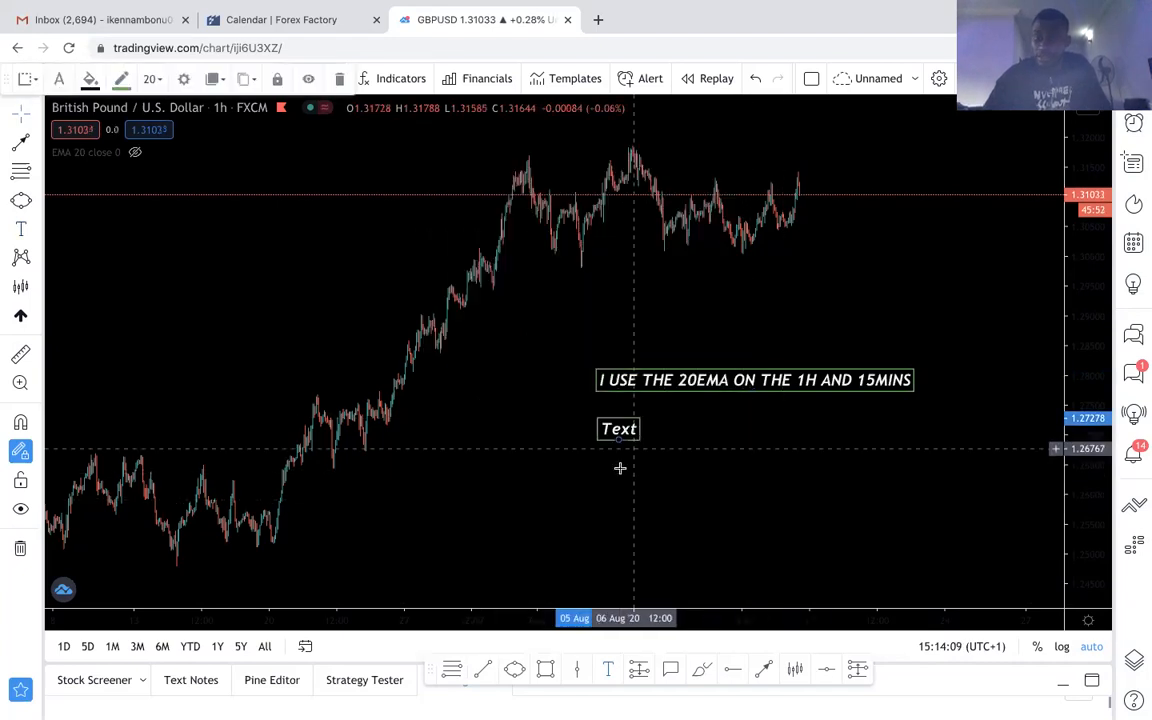
- Add a second label 'ITS USEFUL IN STRONG TRENDING MARKET ALONE', correcting the USEFUL typo
{"action": "double_click", "coordinate": [618, 428]}
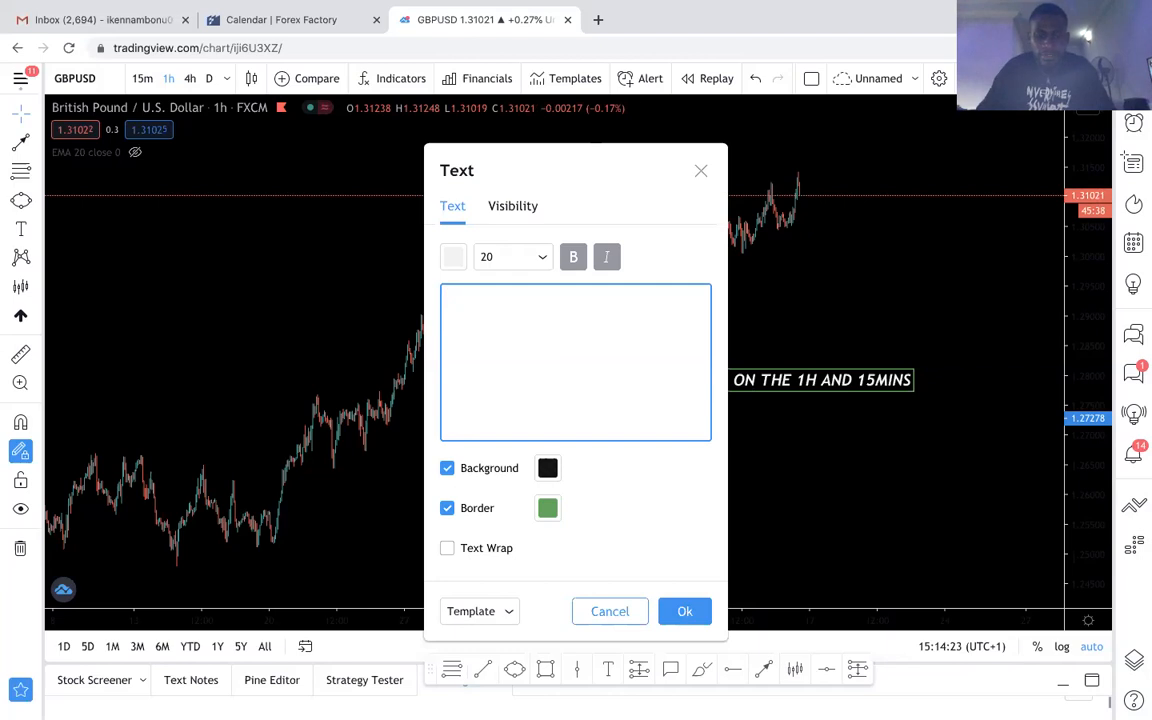
{"action": "type", "text": "ITS USDFUL"}
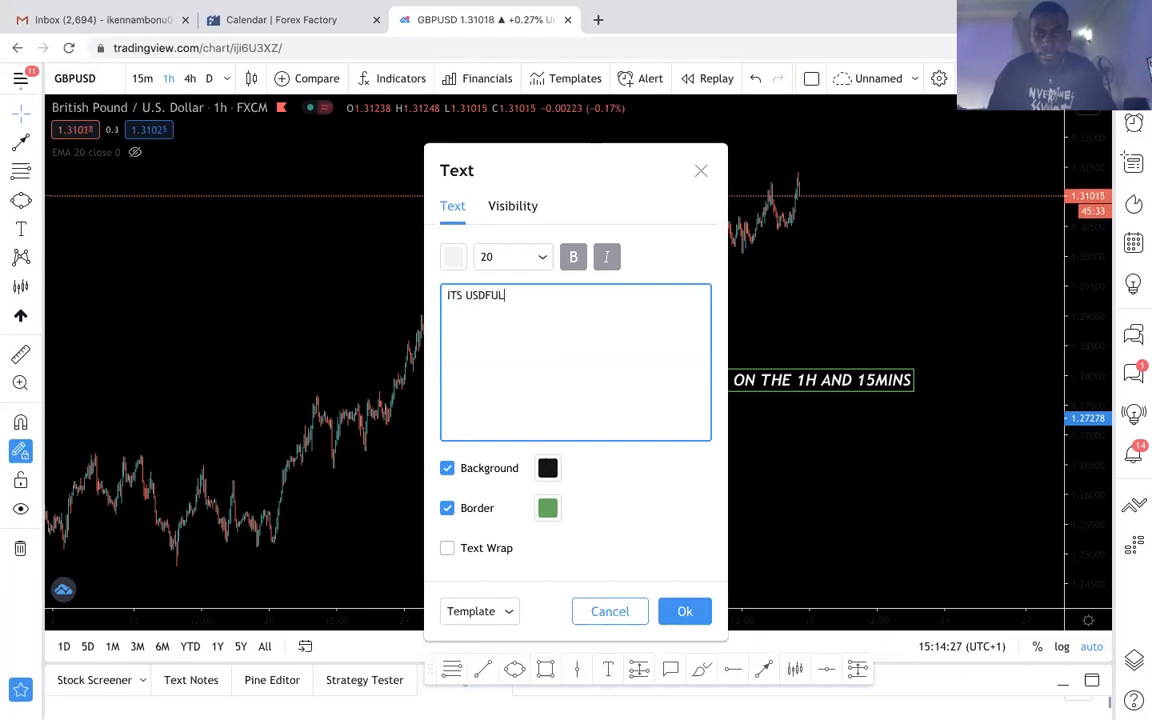
{"action": "key", "text": "BackSpace"}
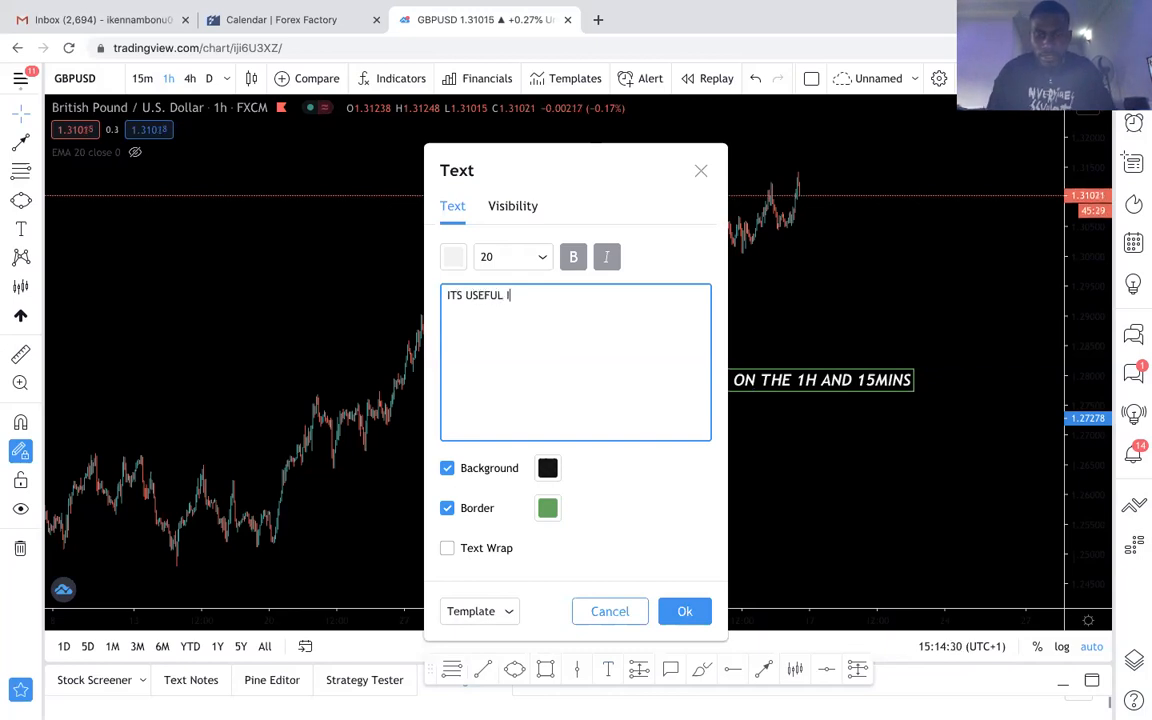
{"action": "type", "text": "IN AN"}
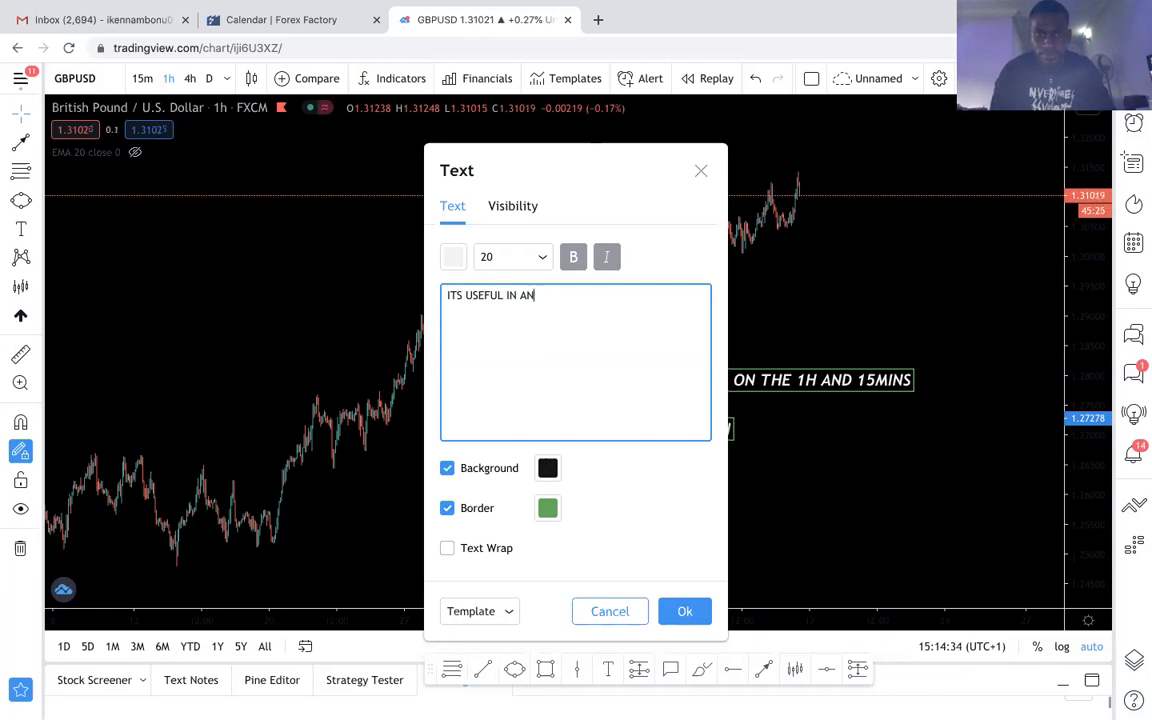
{"action": "type", "text": "STRONG"}
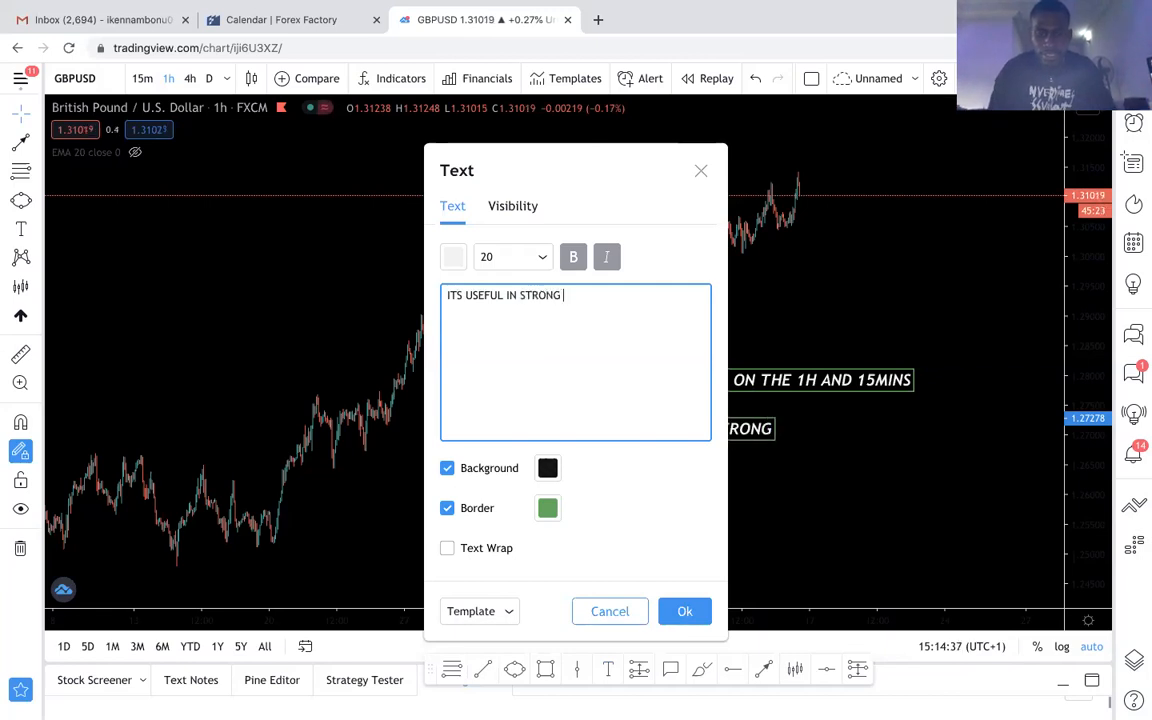
{"action": "type", "text": "TRENDIN"}
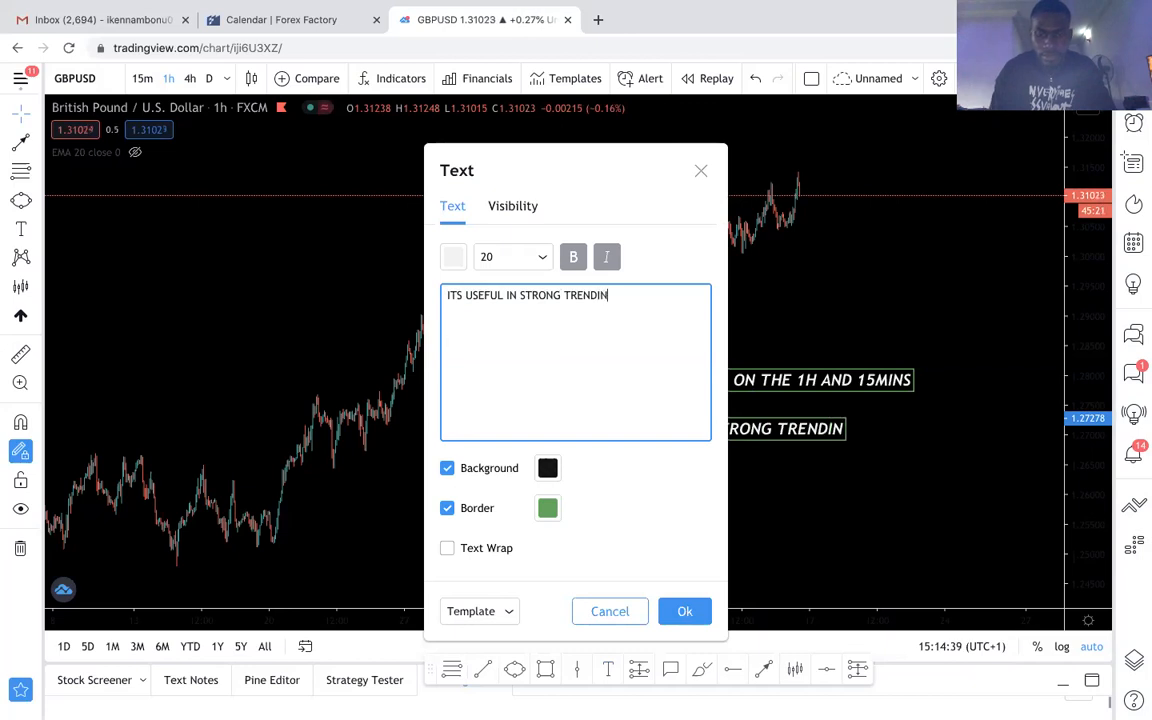
{"action": "type", "text": "G MARKET"}
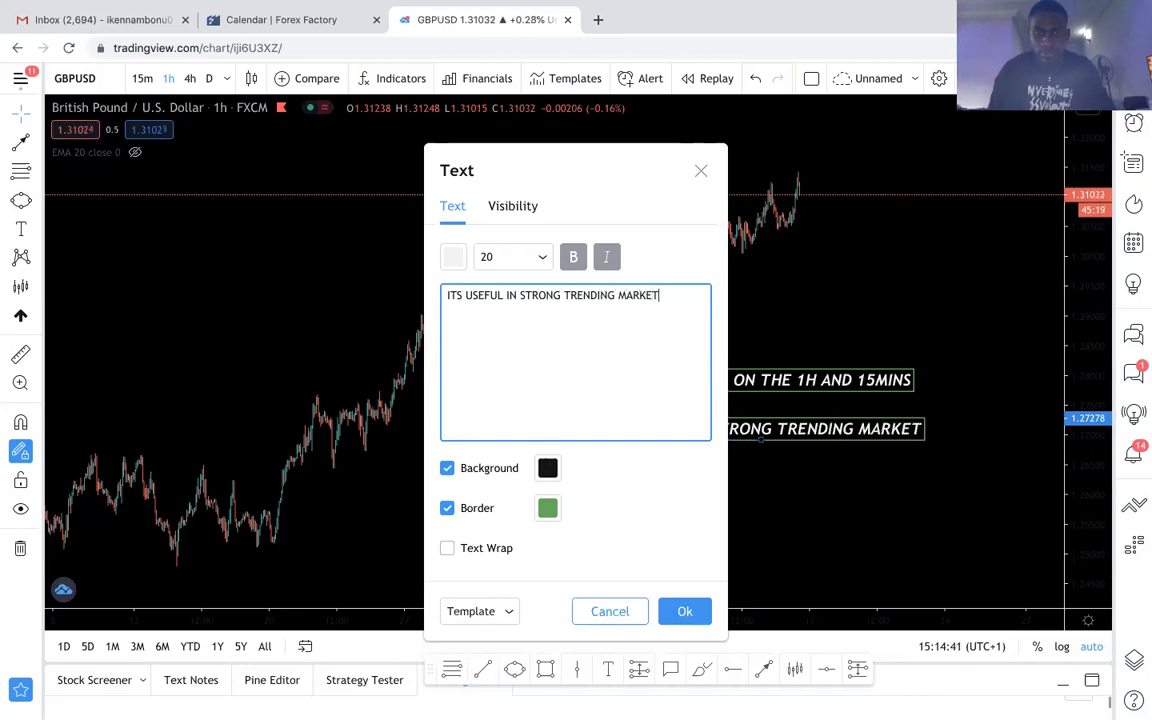
{"action": "type", "text": "ALONE"}
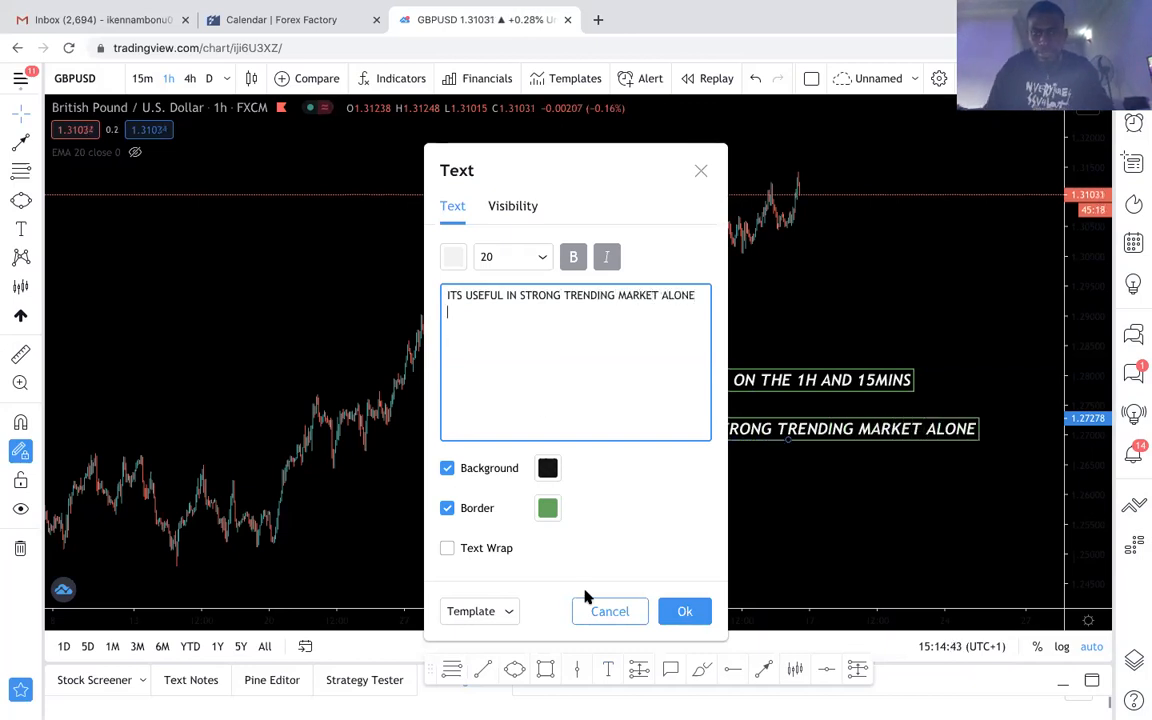
{"action": "left_click", "coordinate": [684, 612]}
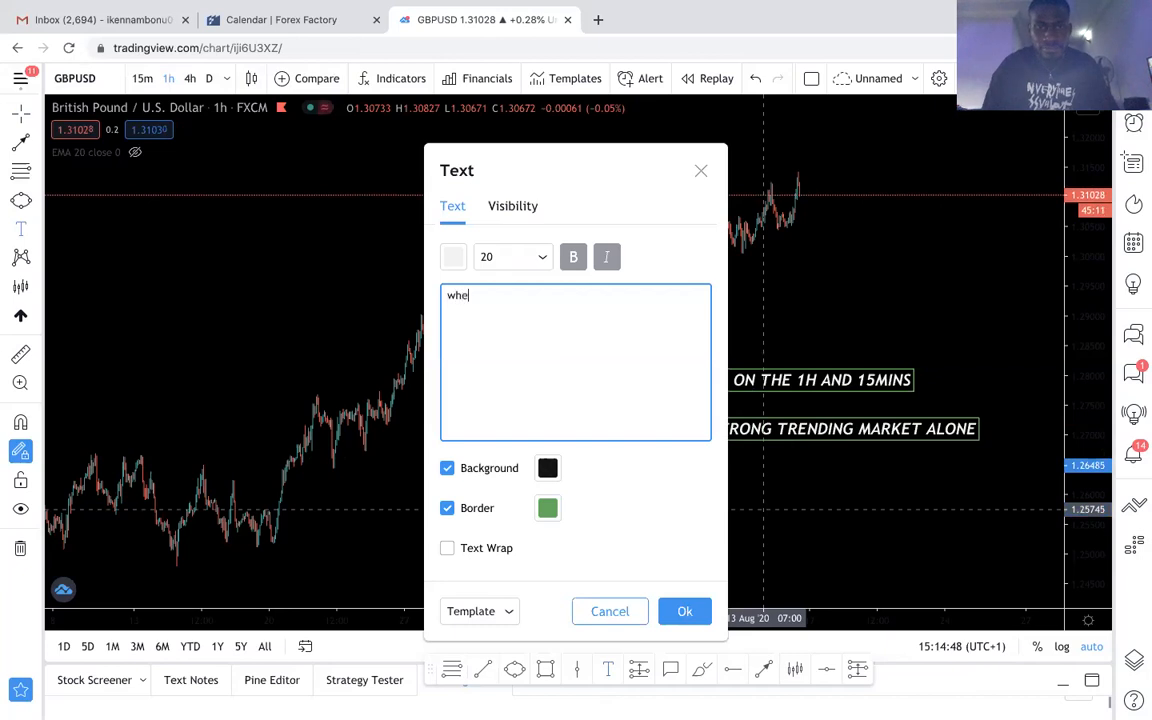
- Add a third label 'WHEN PRICE IS MOVING SIDEWAYS ITS USELESS' below the others
{"action": "type", "text": "WHEN"}
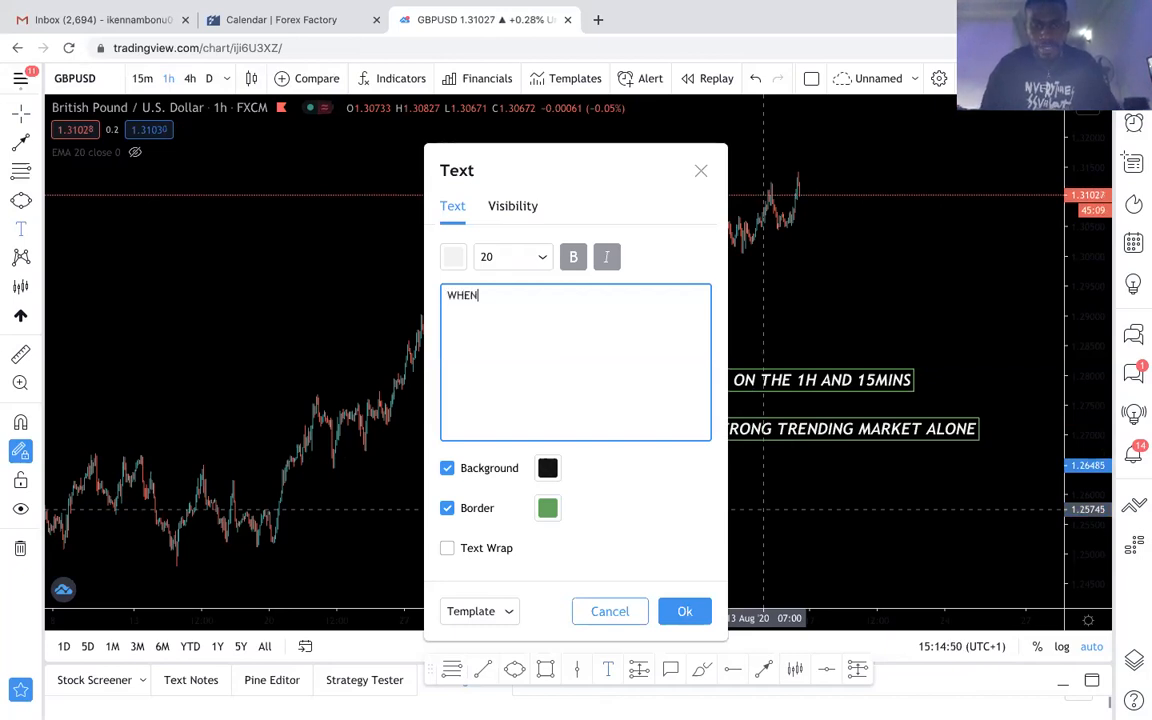
{"action": "type", "text": "PRICE IS MOVING SIDE"}
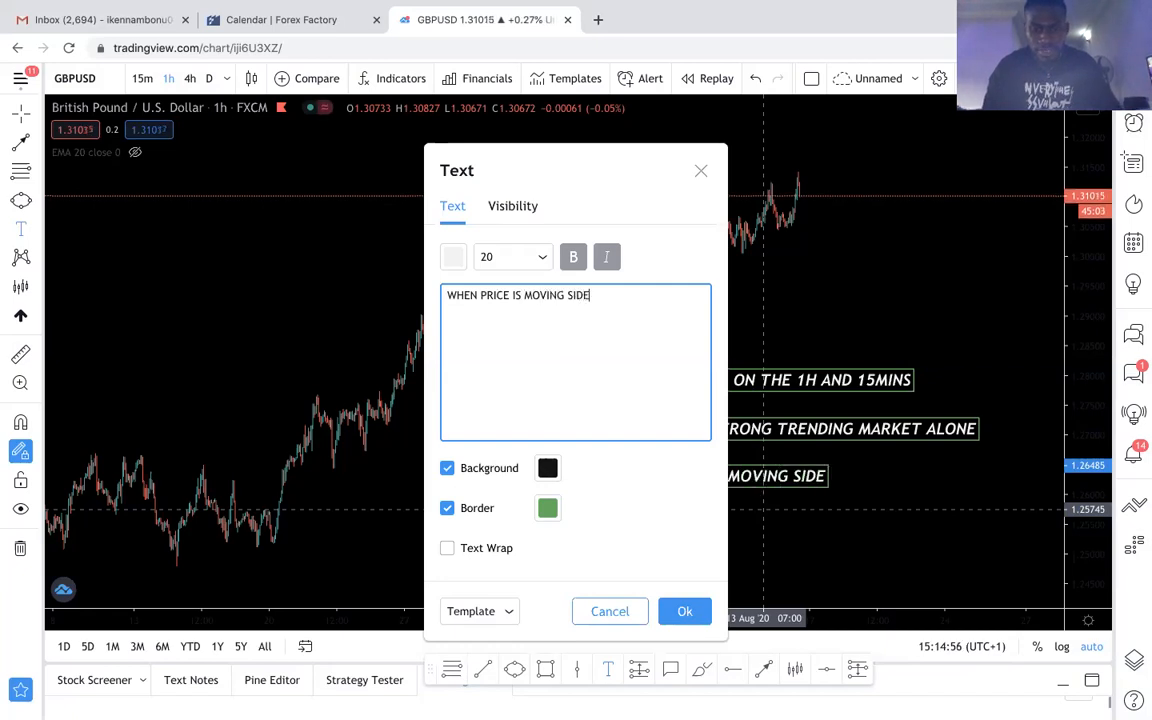
{"action": "type", "text": "WAYS ITS"}
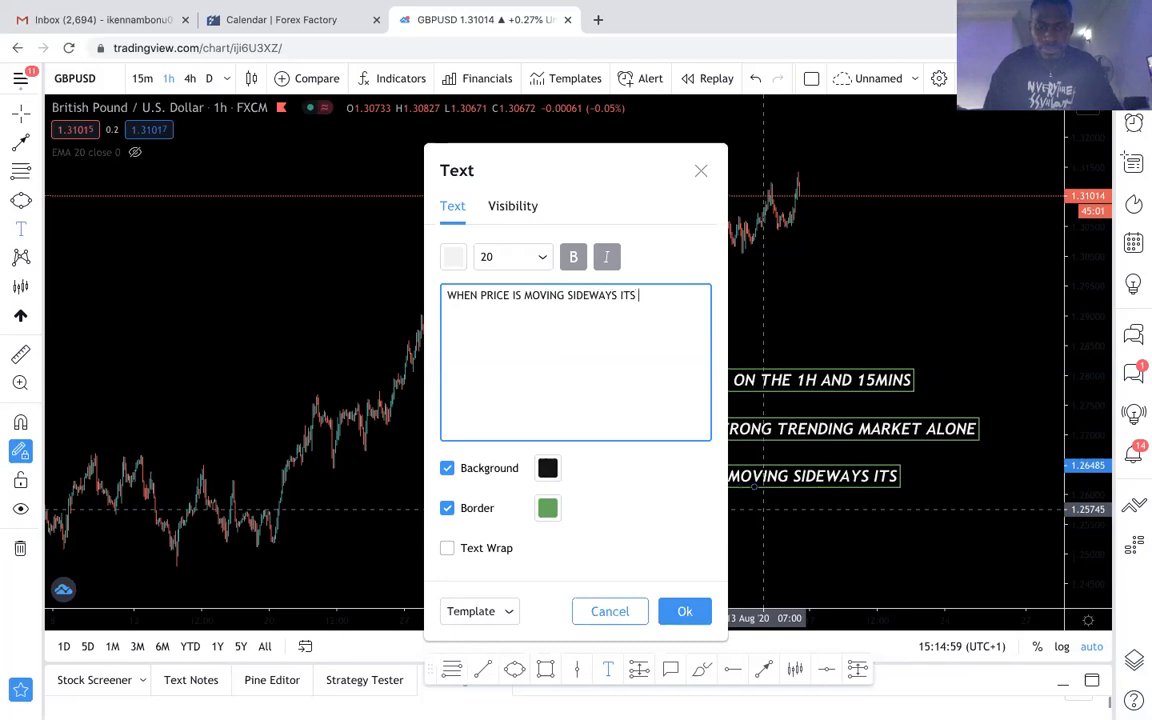
{"action": "type", "text": "USELE"}
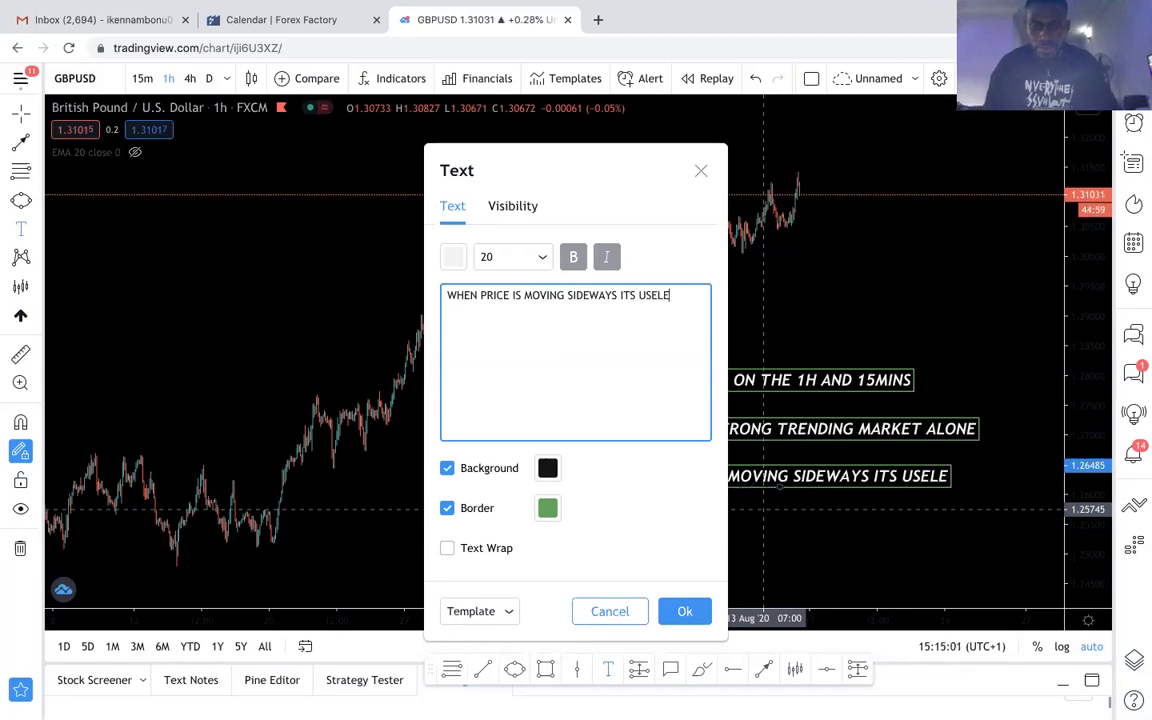
{"action": "left_click", "coordinate": [684, 612]}
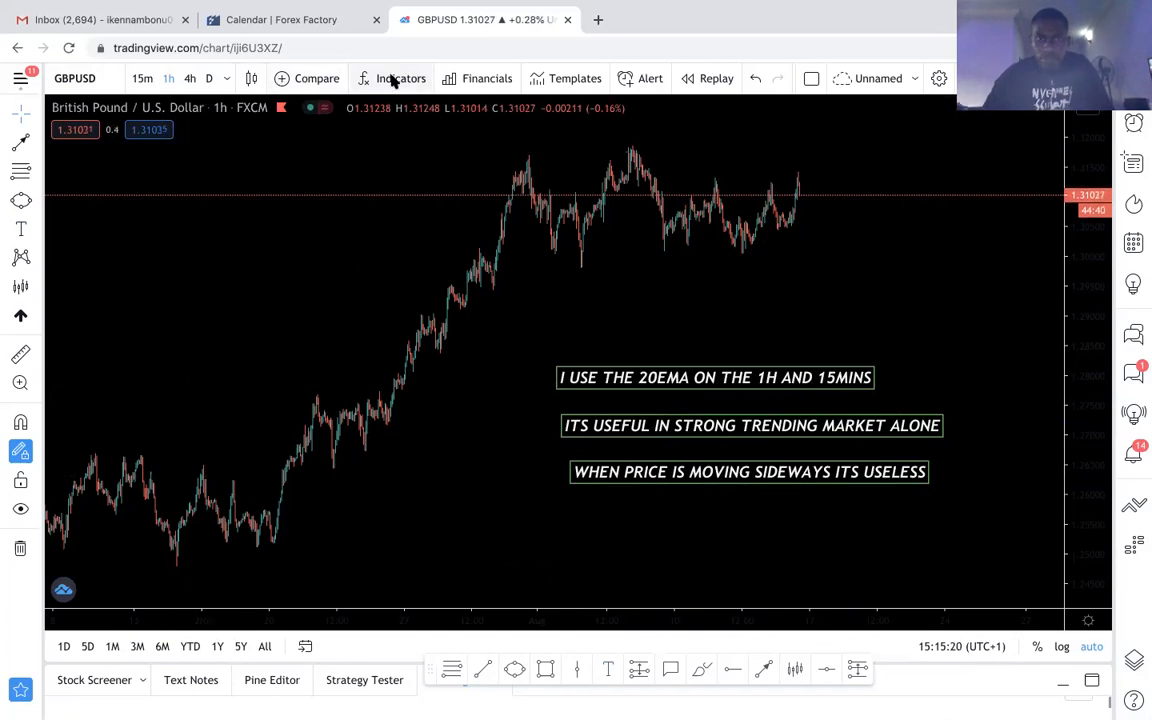
- Add an EMA indicator from the Indicators search and set its Length to 20
{"action": "left_click", "coordinate": [400, 78]}
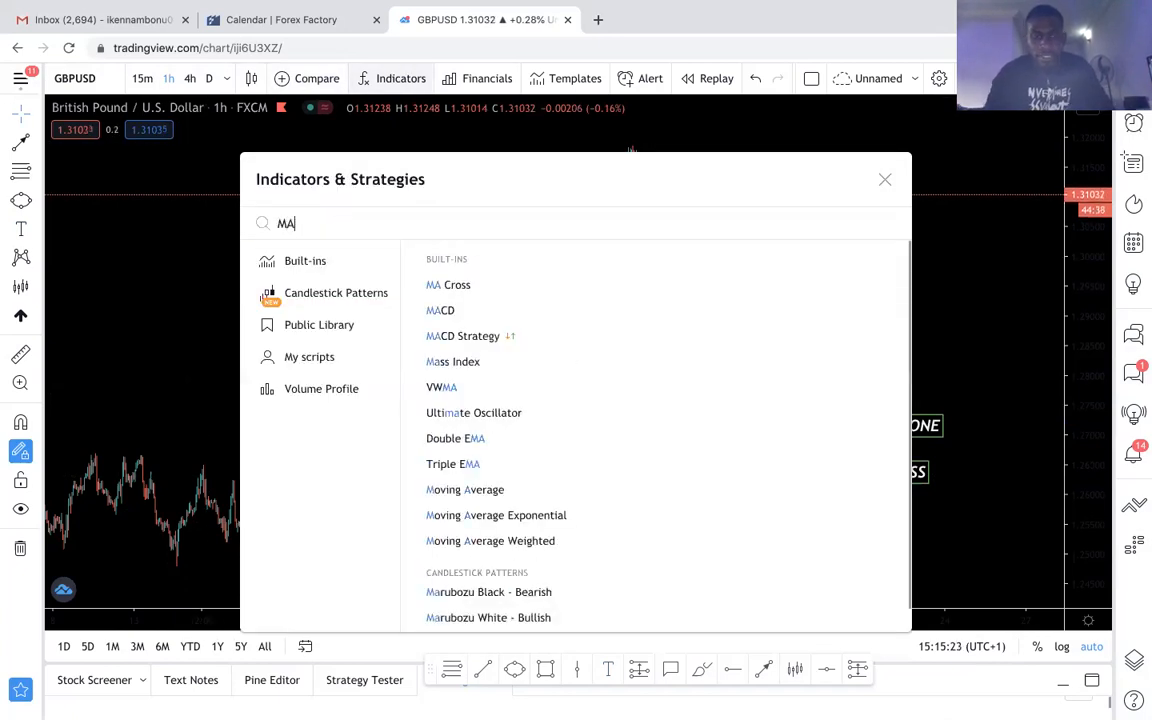
{"action": "type", "text": "E"}
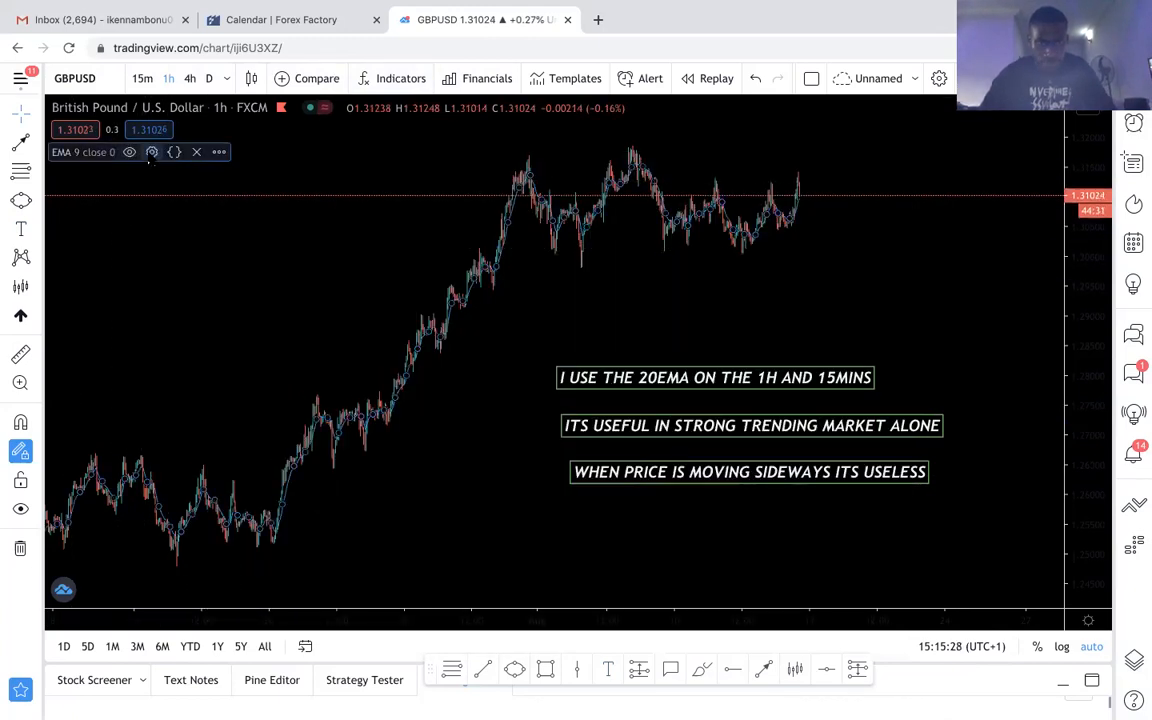
{"action": "left_click", "coordinate": [152, 152]}
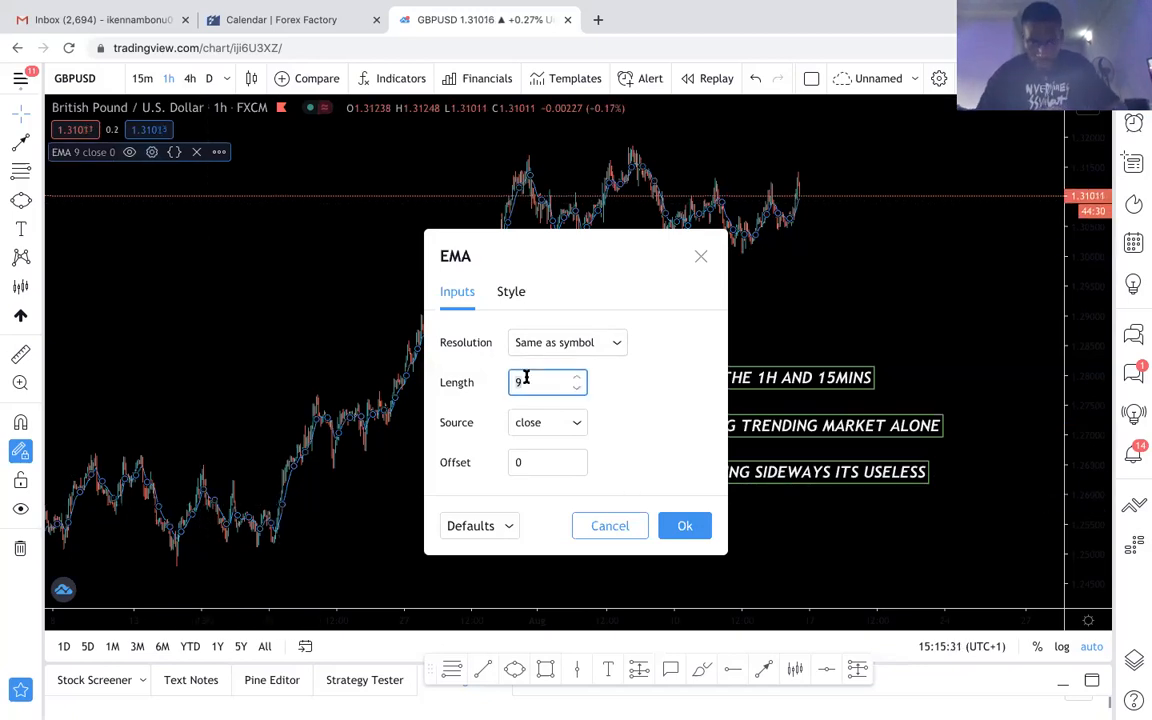
{"action": "left_click", "coordinate": [684, 524]}
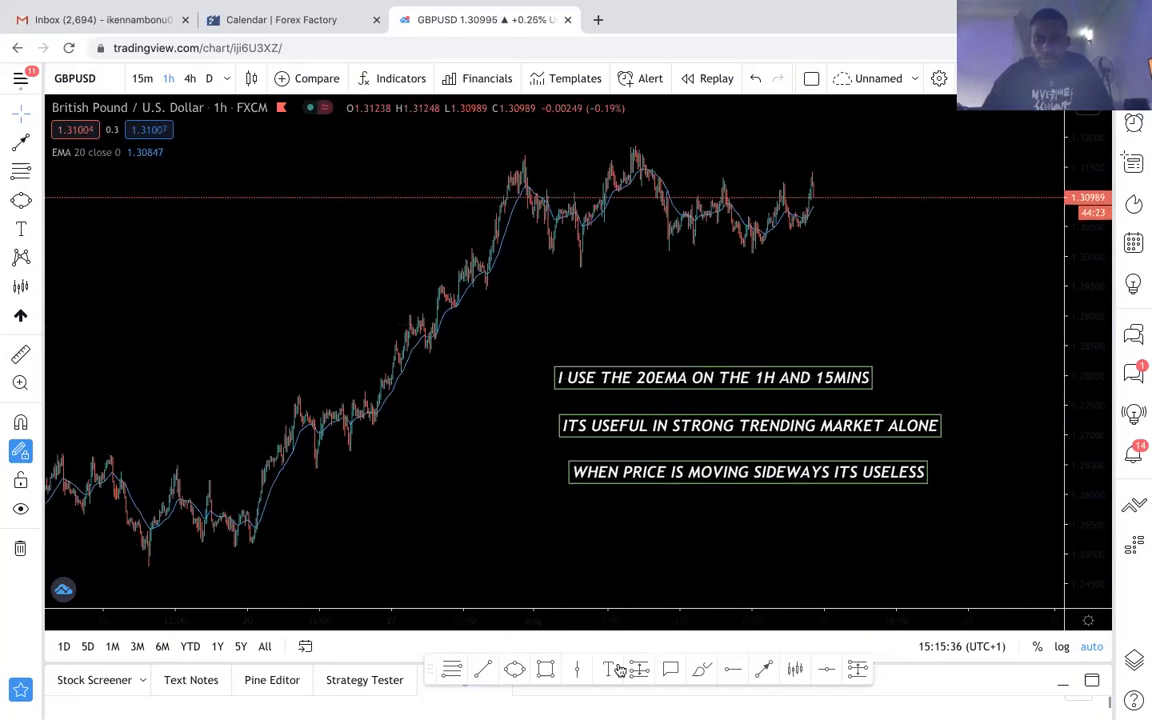
- Start a new boxed note with the line '20ema above price downtrend', fixing typos
{"action": "left_click", "coordinate": [608, 668]}
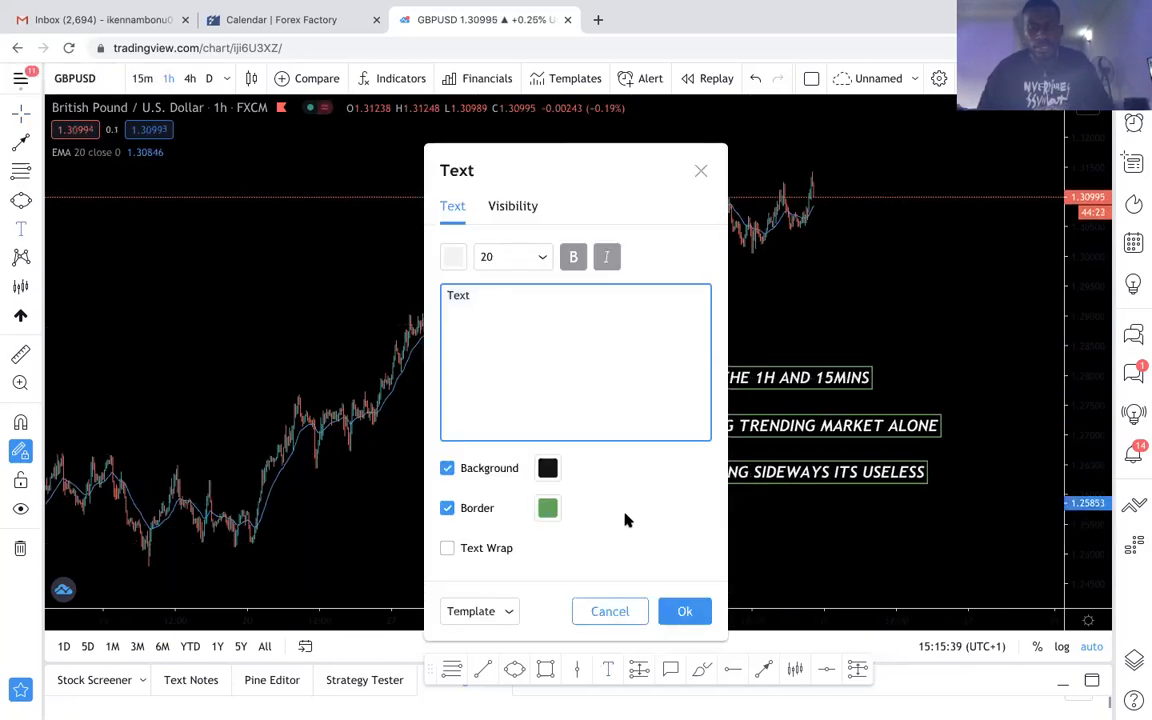
{"action": "type", "text": "2"}
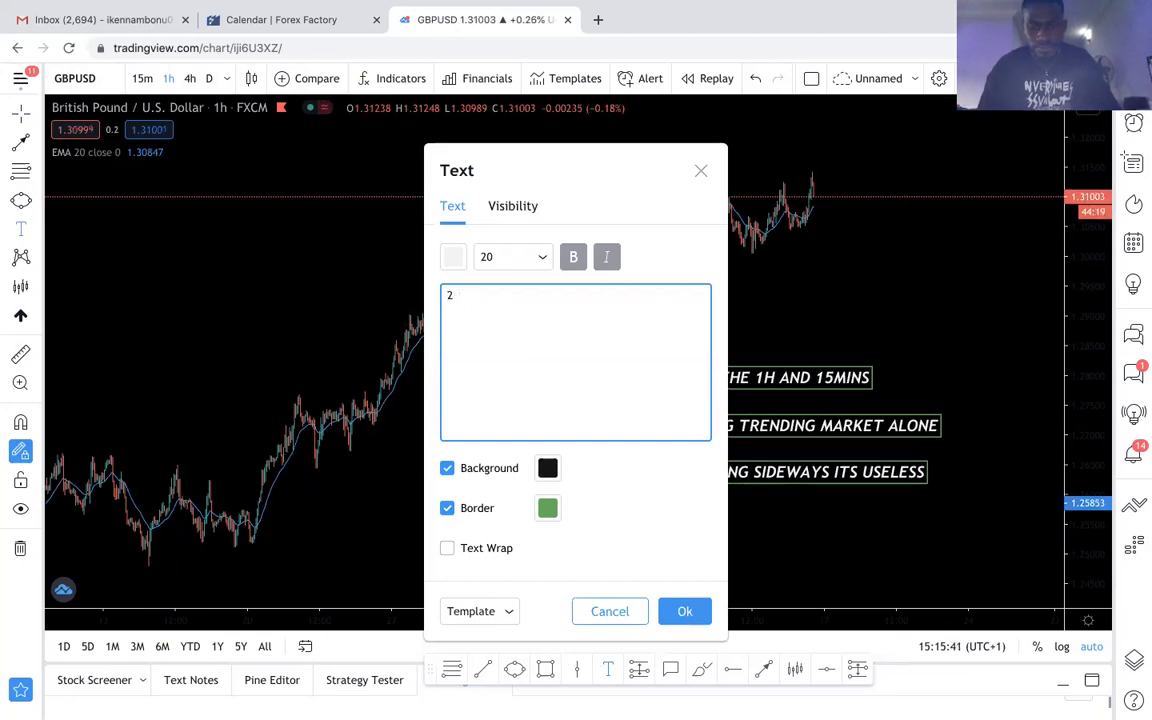
{"action": "type", "text": "0ema a"}
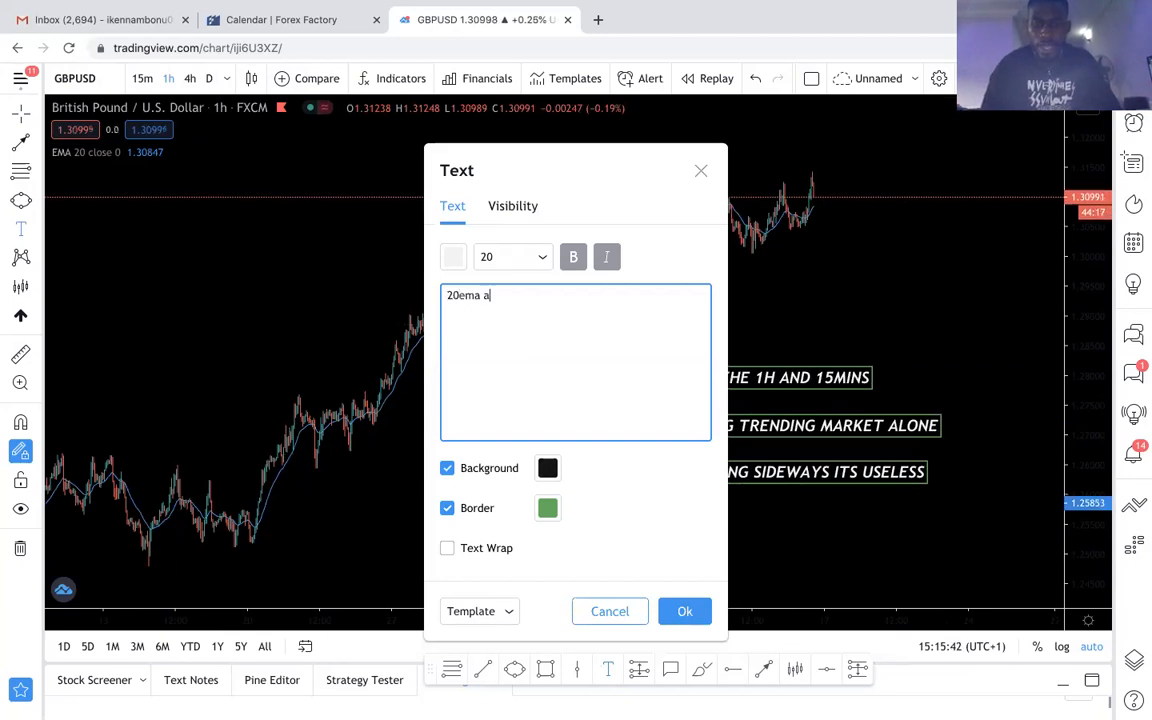
{"action": "type", "text": "bove preice d"}
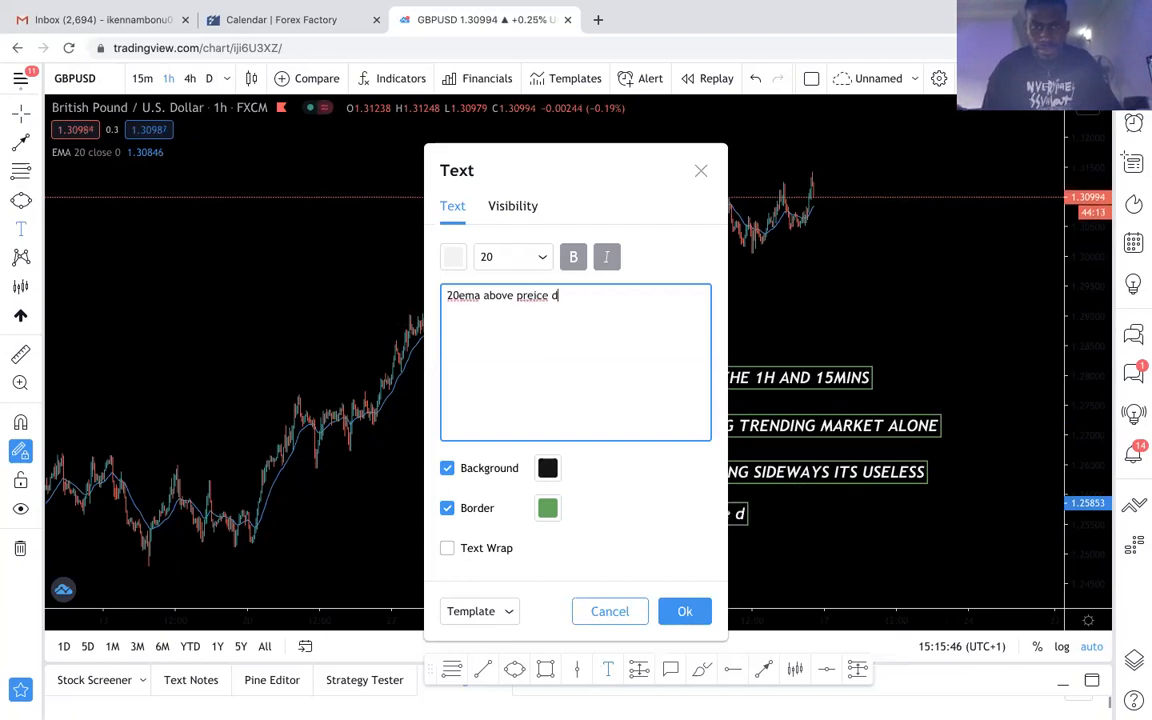
{"action": "key", "text": "Backspace"}
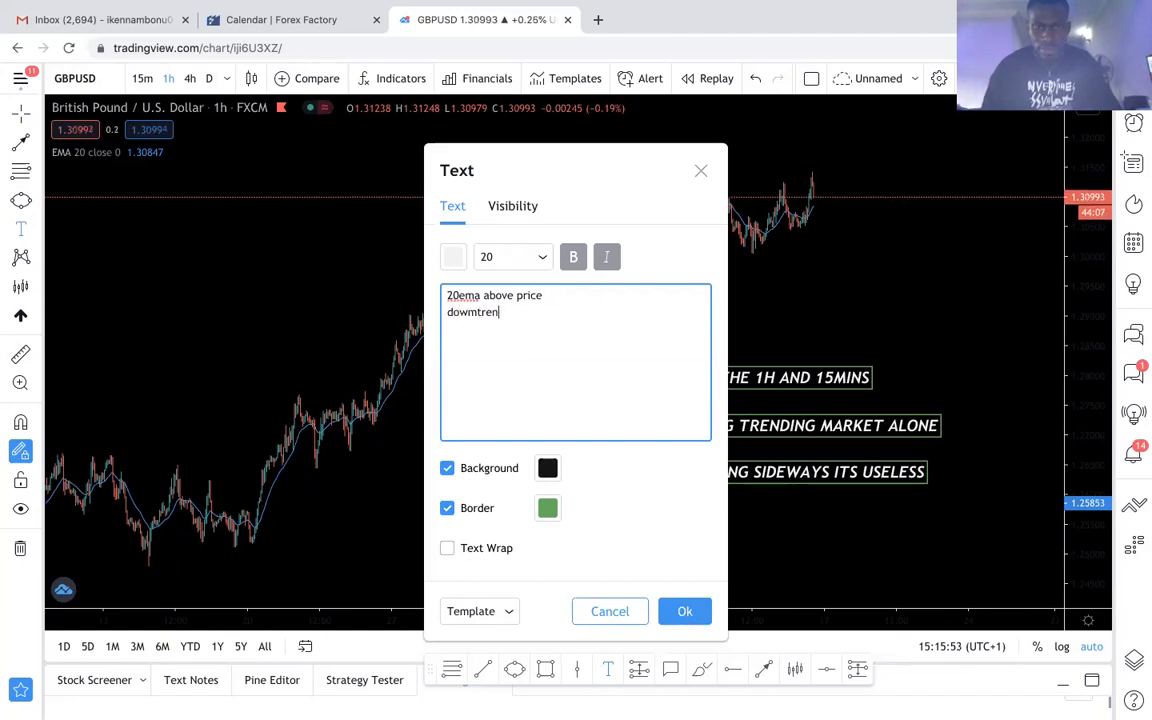
{"action": "type", "text": "d"}
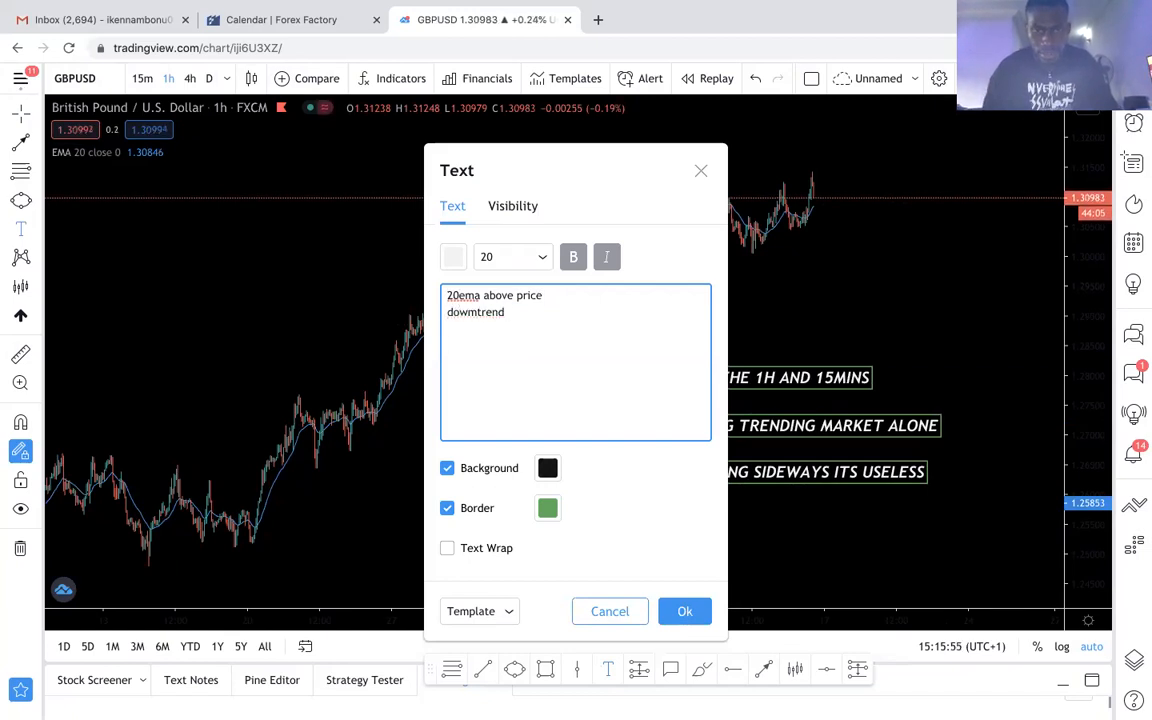
{"action": "key", "text": "Backspace"}
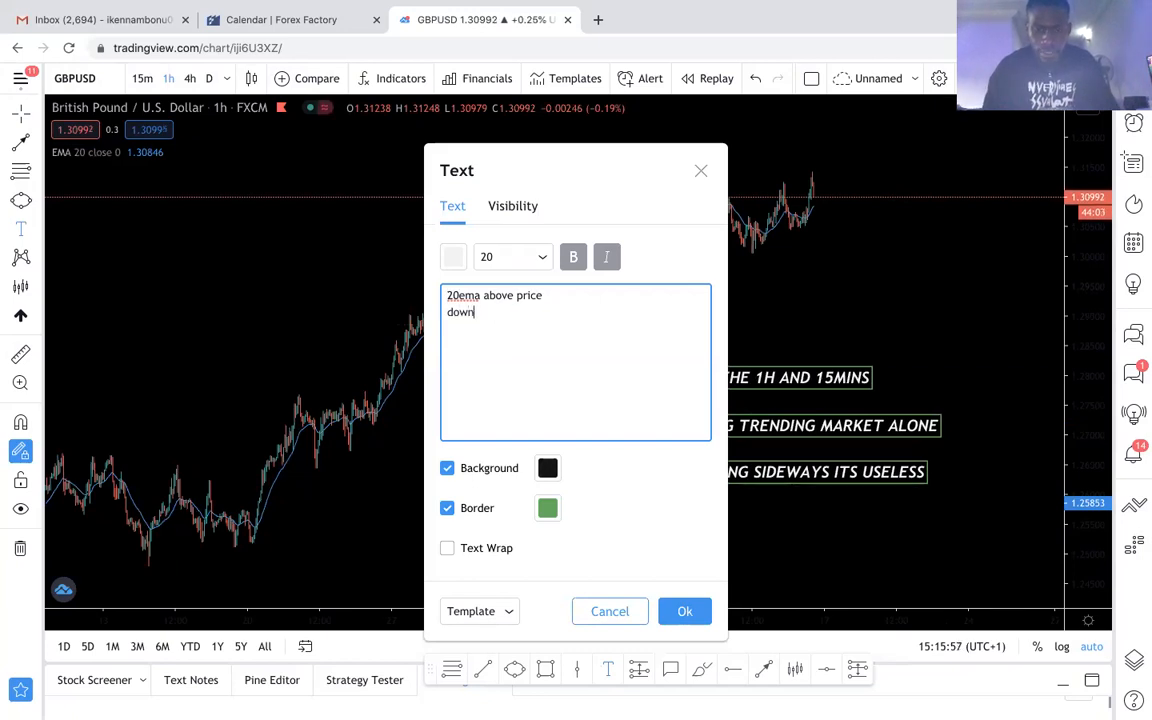
{"action": "type", "text": "trend"}
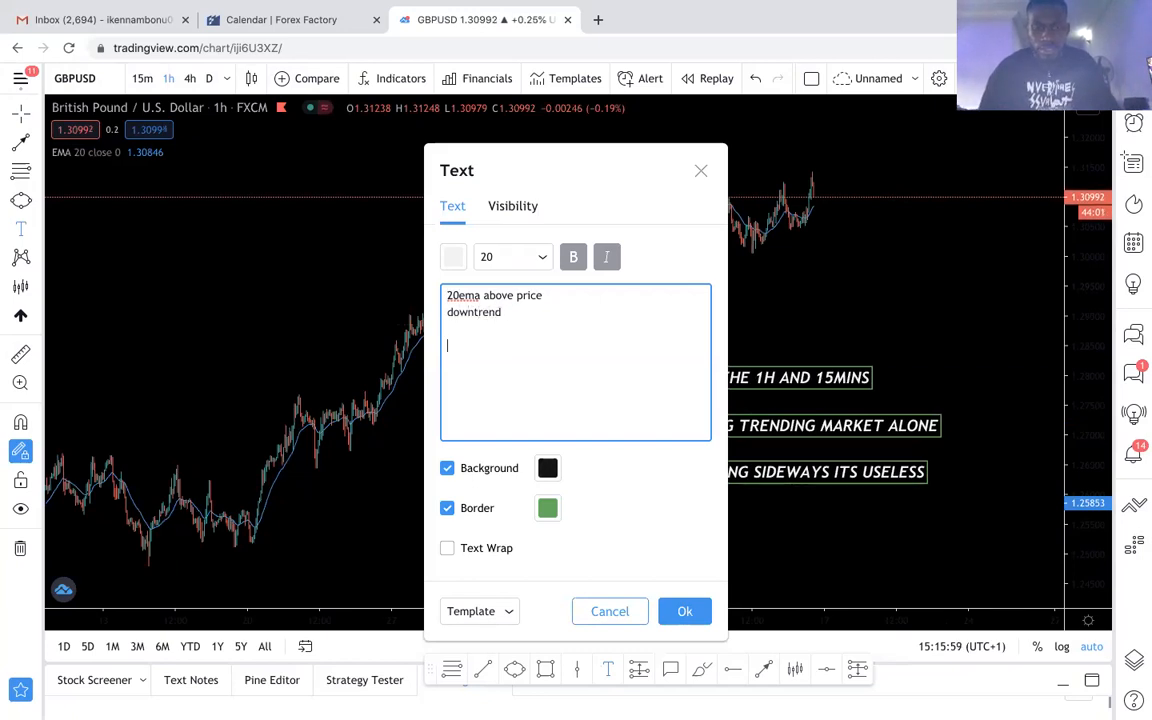
- Add the second line '20ema below price uptrend' and confirm the note
{"action": "type", "text": "20w,a"}
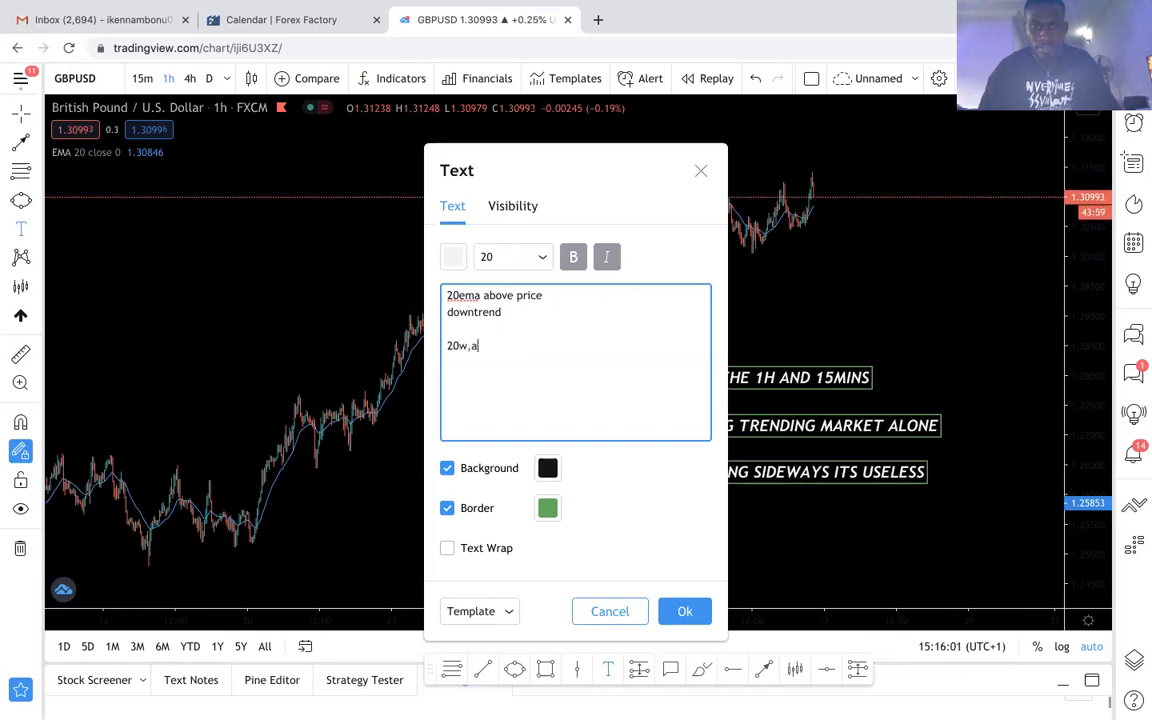
{"action": "key", "text": "BackSpace"}
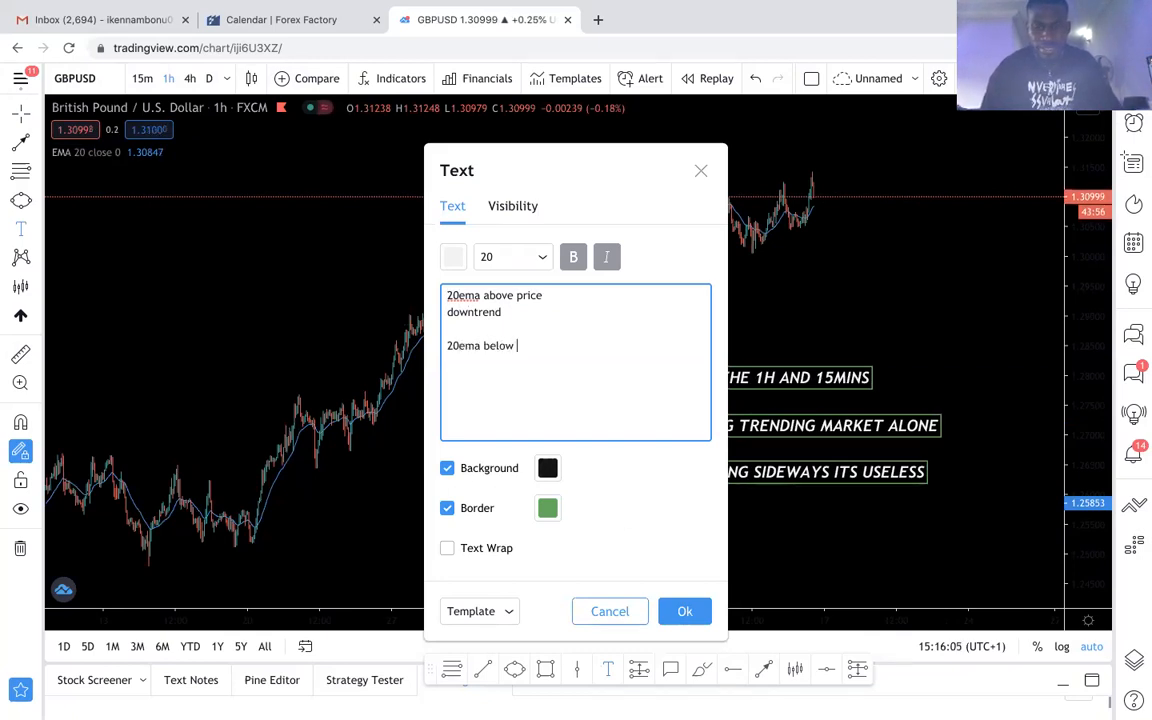
{"action": "type", "text": "price"}
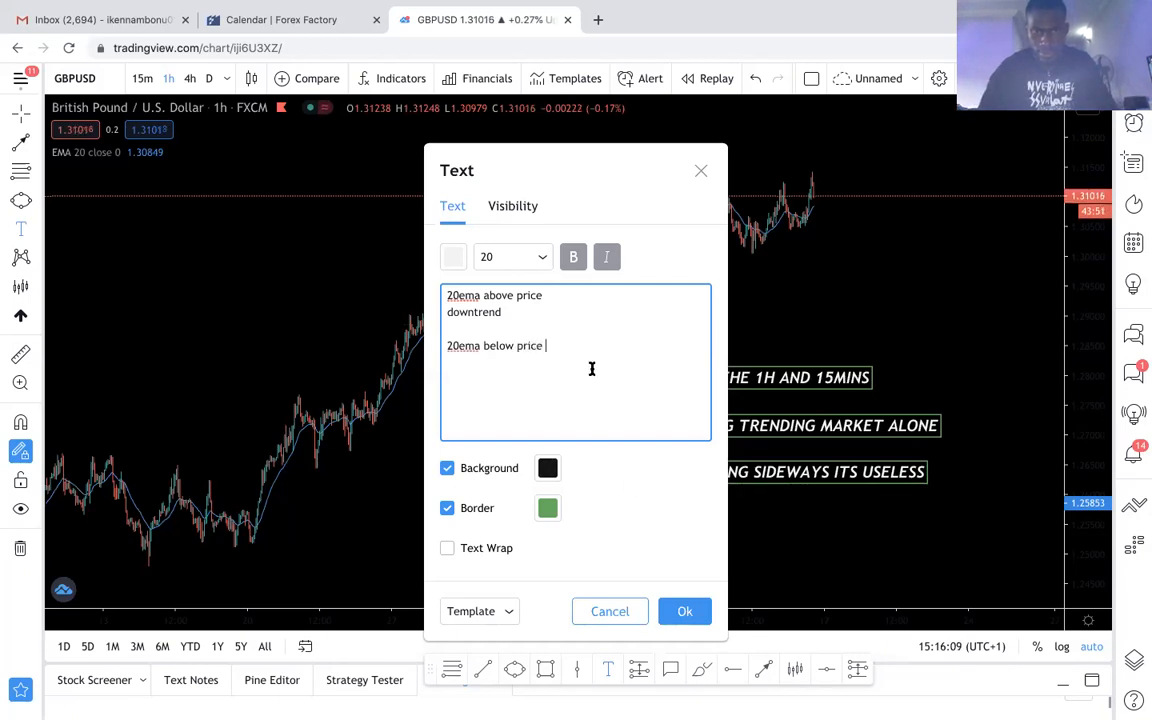
{"action": "type", "text": "u"}
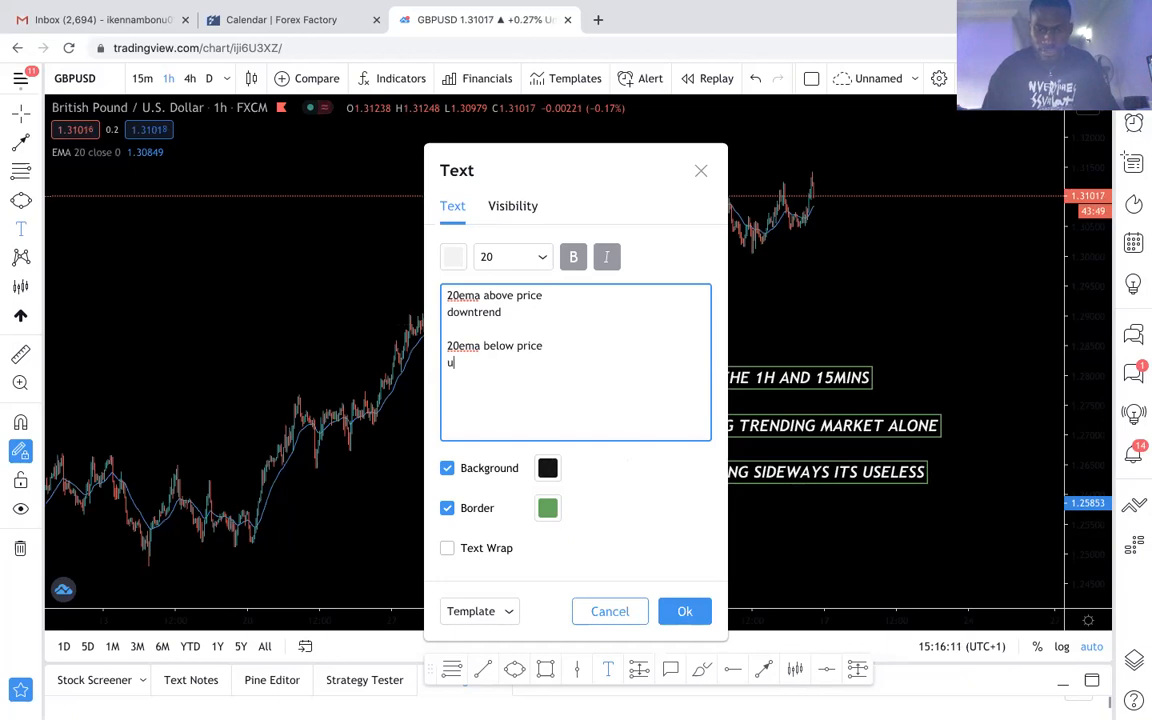
{"action": "type", "text": "ptrend"}
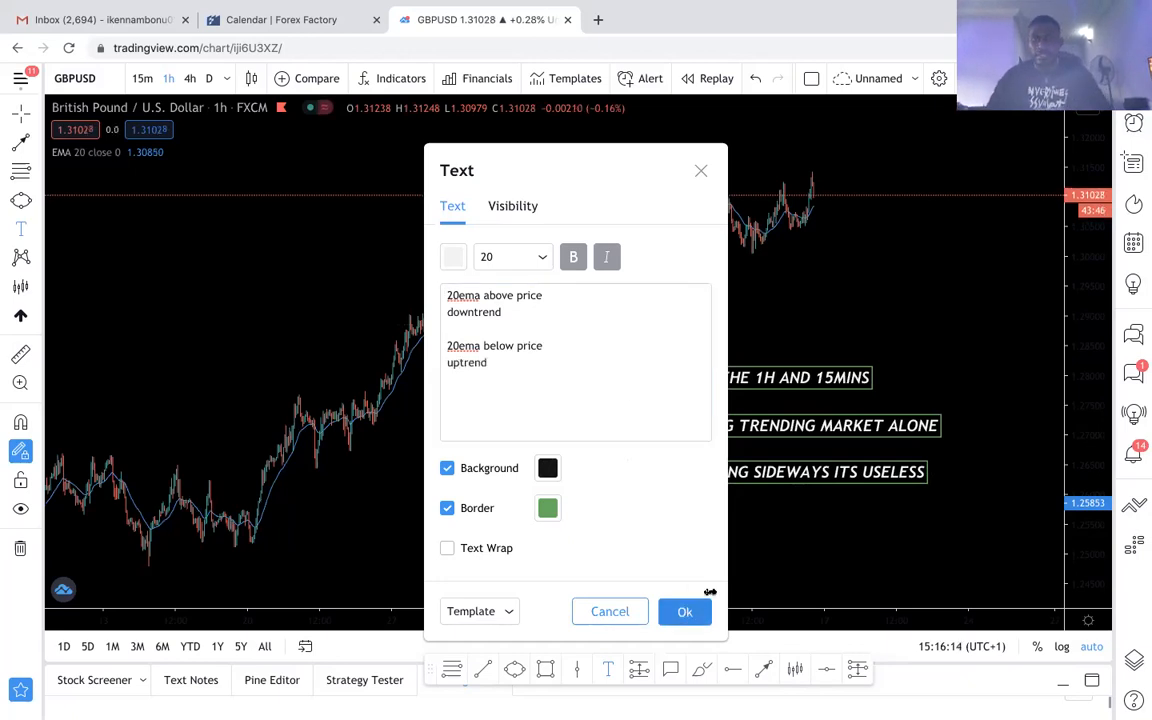
{"action": "left_click", "coordinate": [684, 612]}
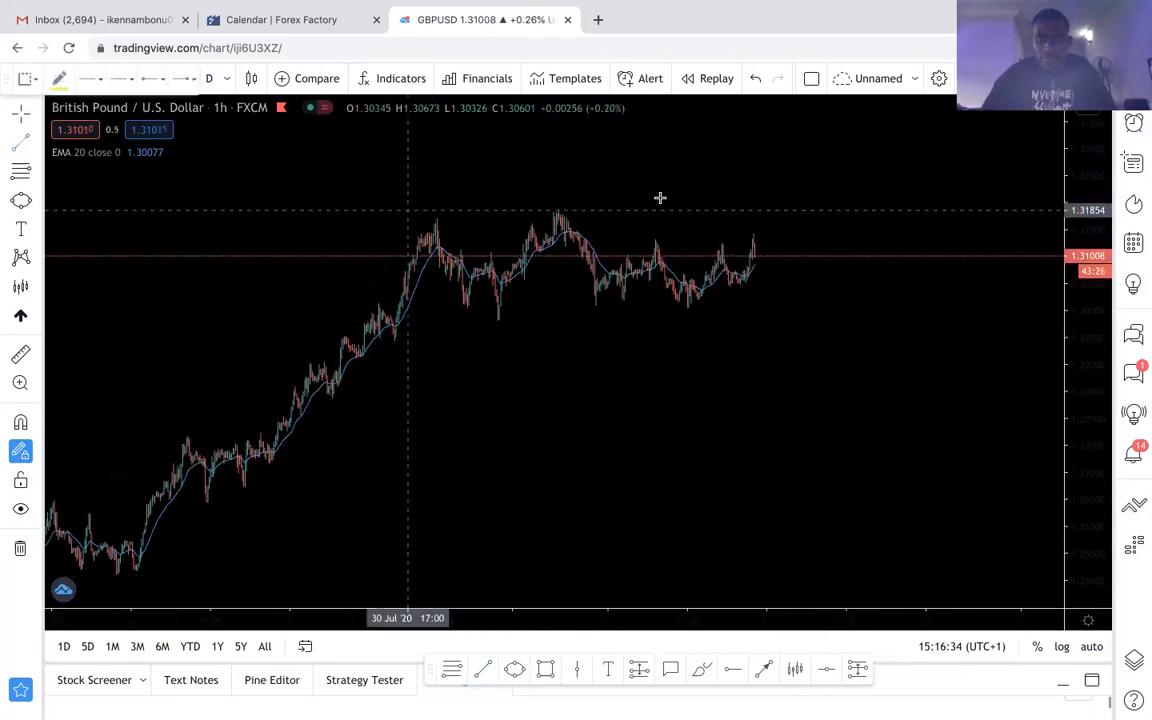
{"action": "left_click_drag", "start_coordinate": [408, 210], "coordinate": [836, 206]}
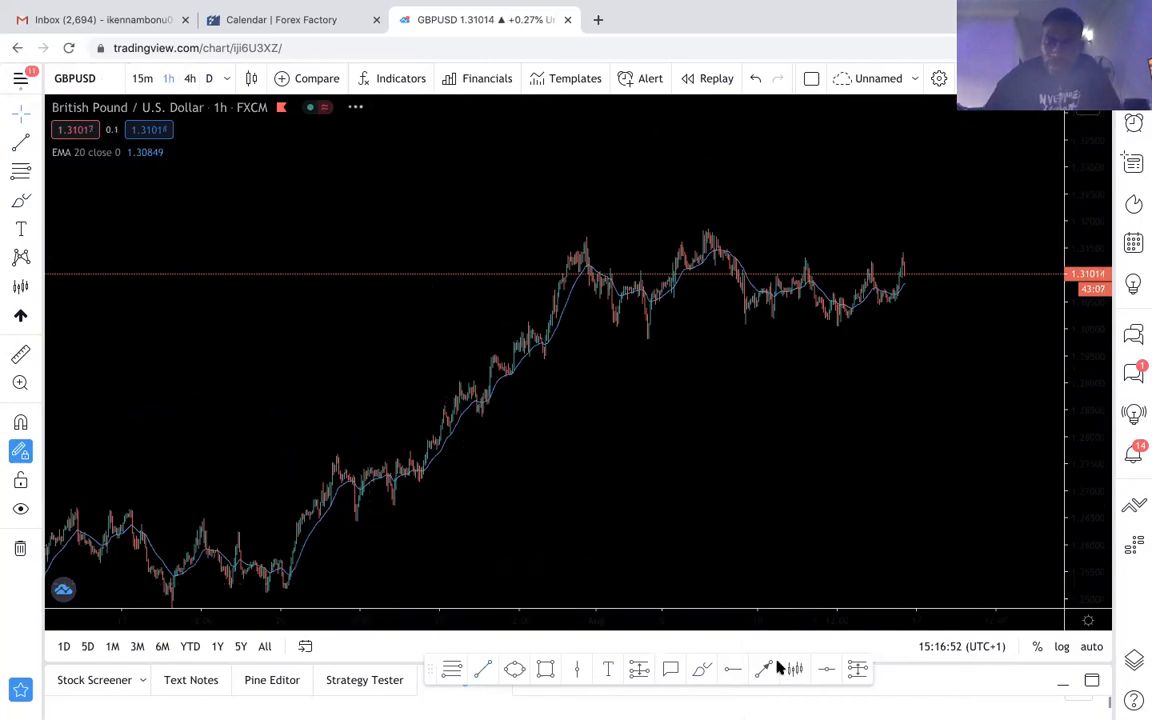
- Draw a yellow trend line tracing the strong rally upward
{"action": "left_click_drag", "start_coordinate": [278, 518], "coordinate": [498, 180]}
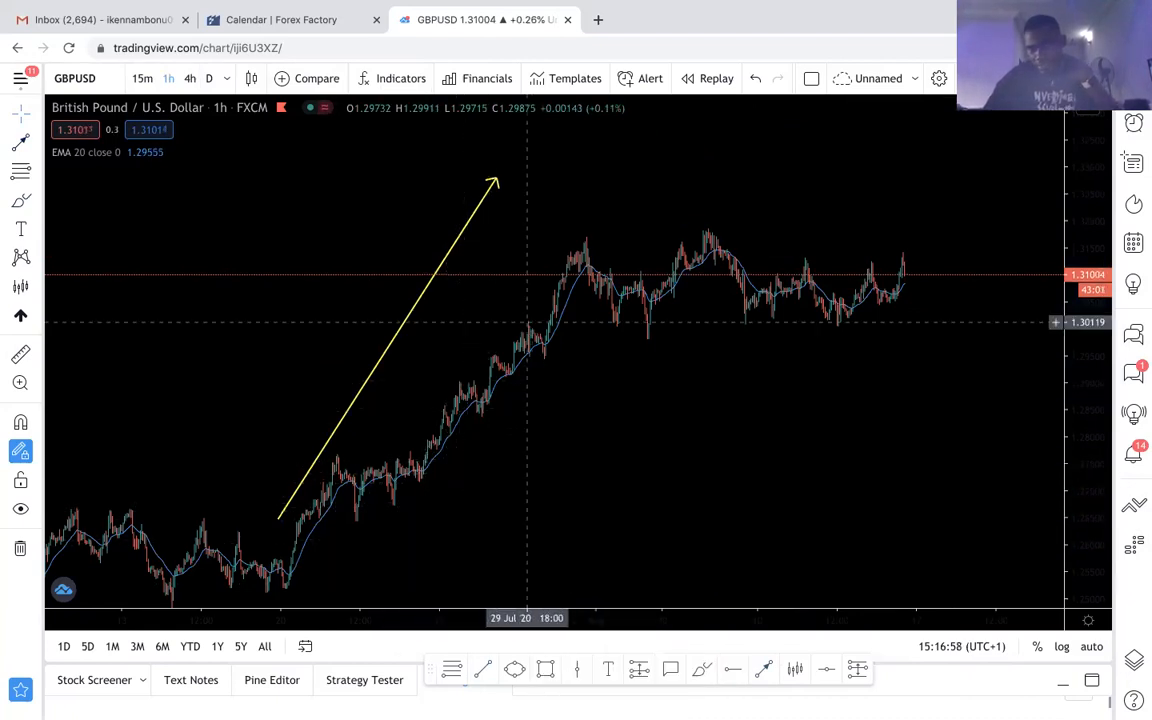
{"action": "mouse_move", "coordinate": [568, 404]}
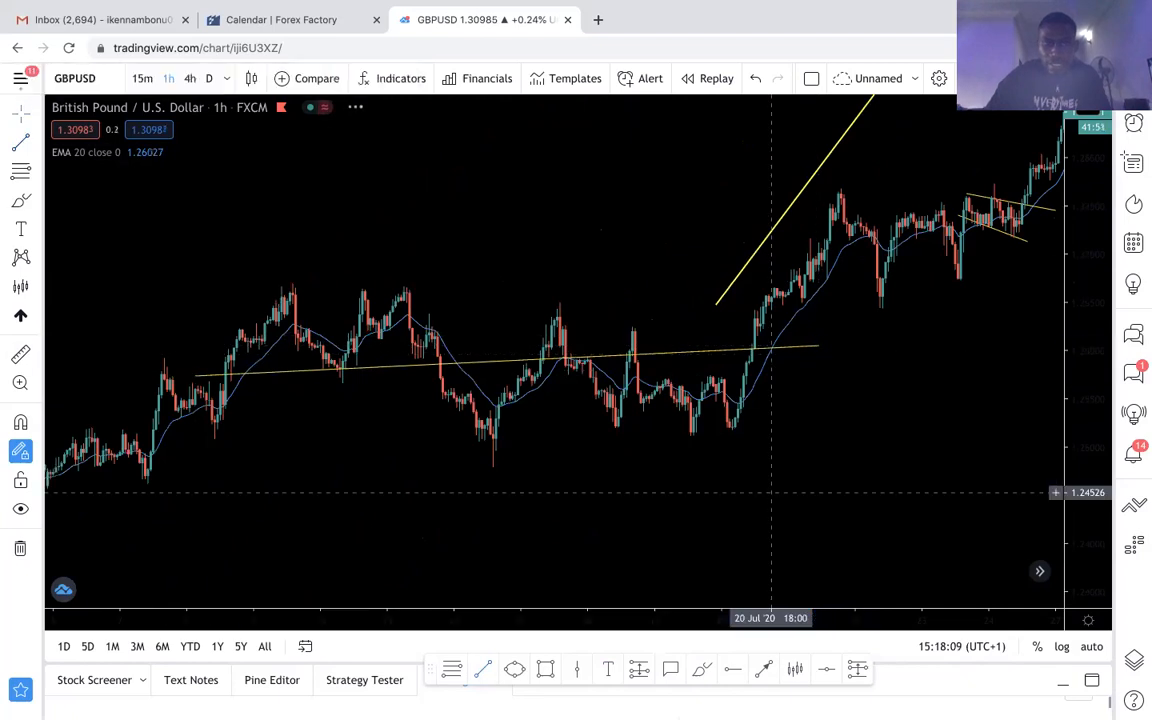
{"action": "mouse_move", "coordinate": [216, 424]}
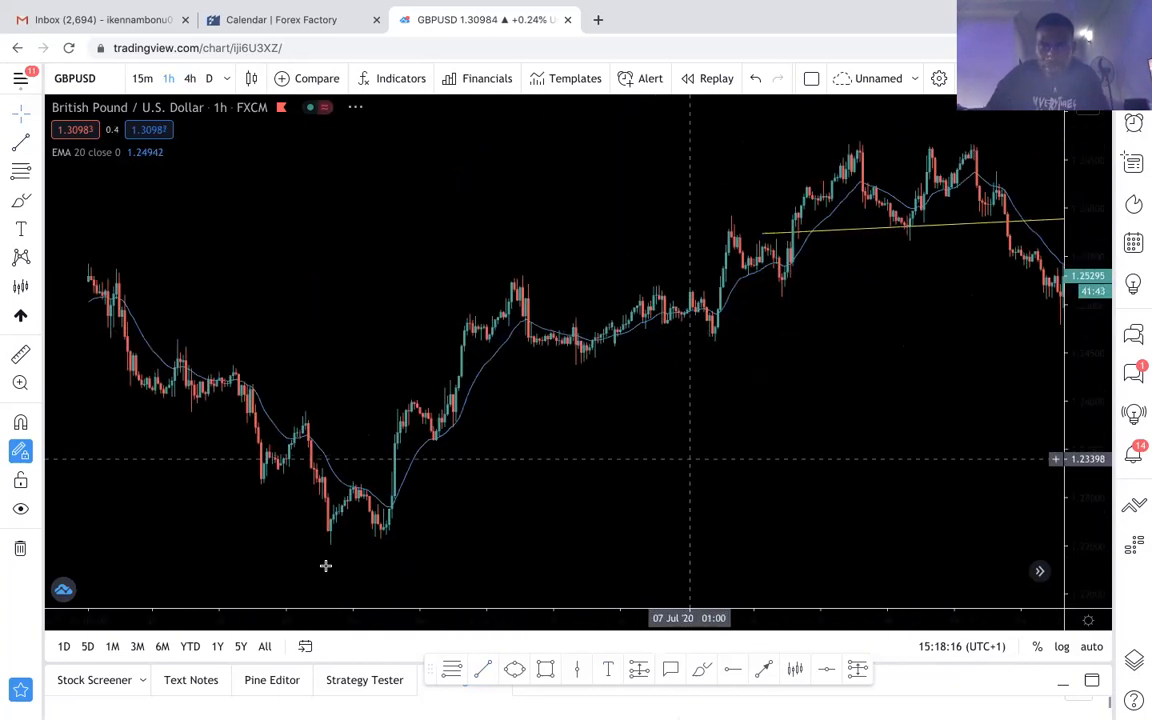
{"action": "mouse_move", "coordinate": [400, 400]}
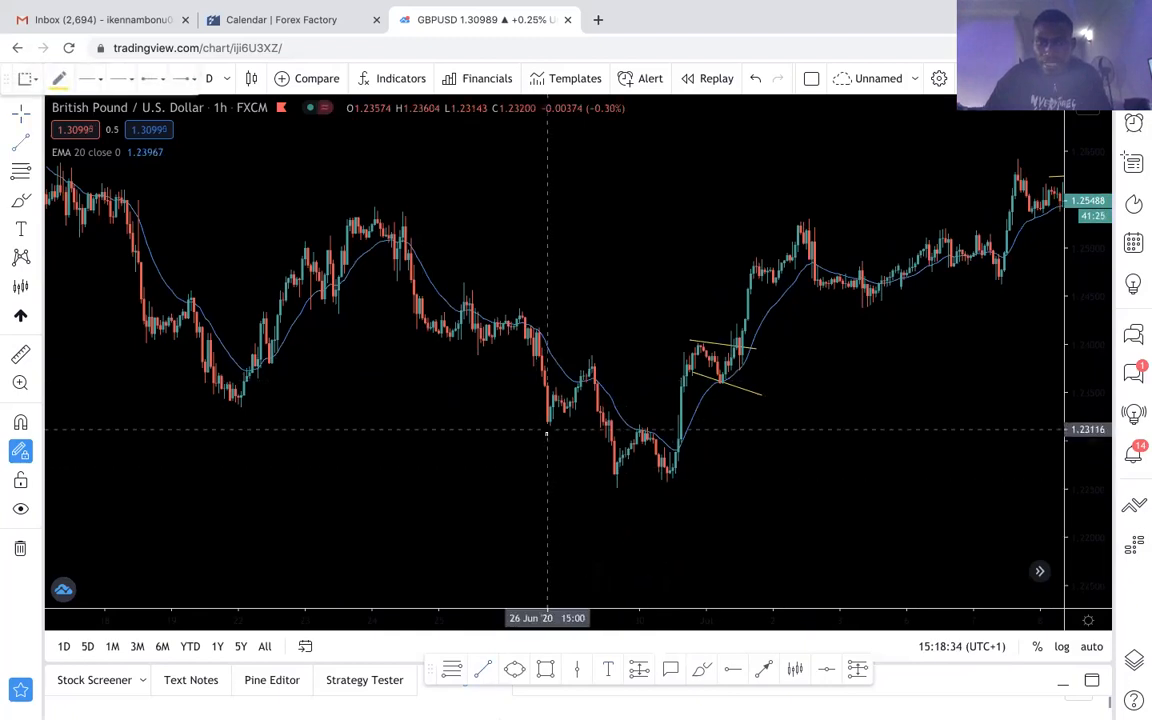
- Draw two flag lines over the two earlier pullbacks left of the late-June flag
{"action": "left_click_drag", "start_coordinate": [548, 430], "coordinate": [632, 350]}
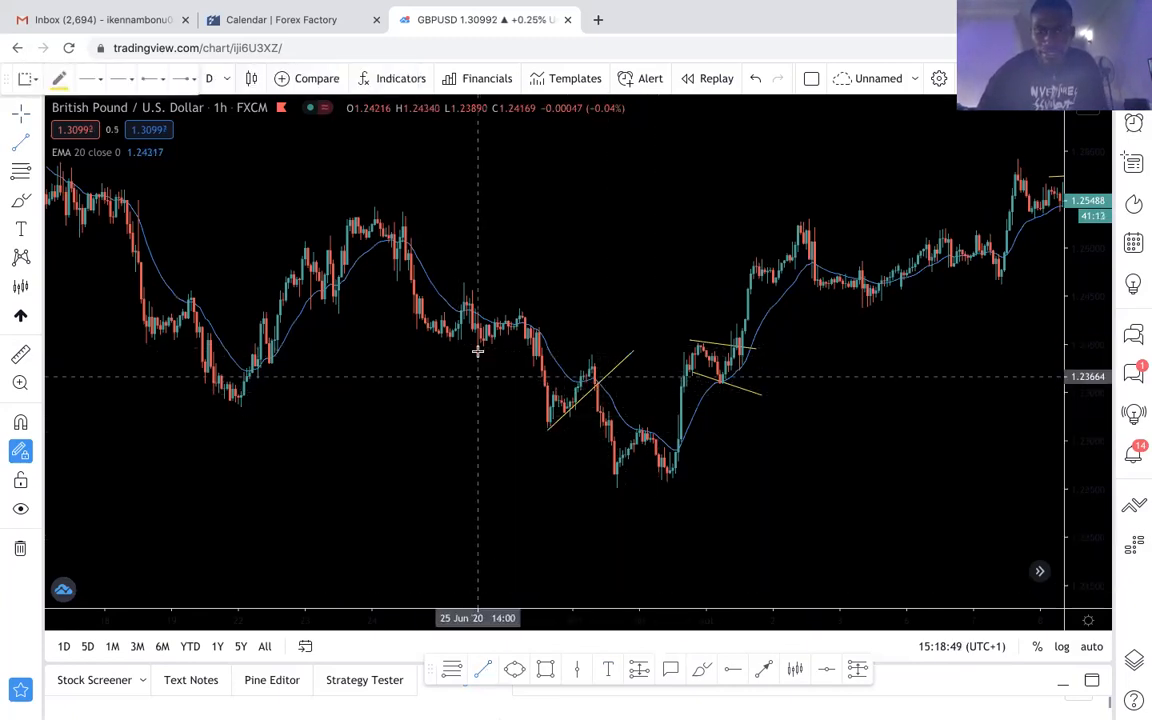
{"action": "left_click_drag", "start_coordinate": [476, 350], "coordinate": [550, 318]}
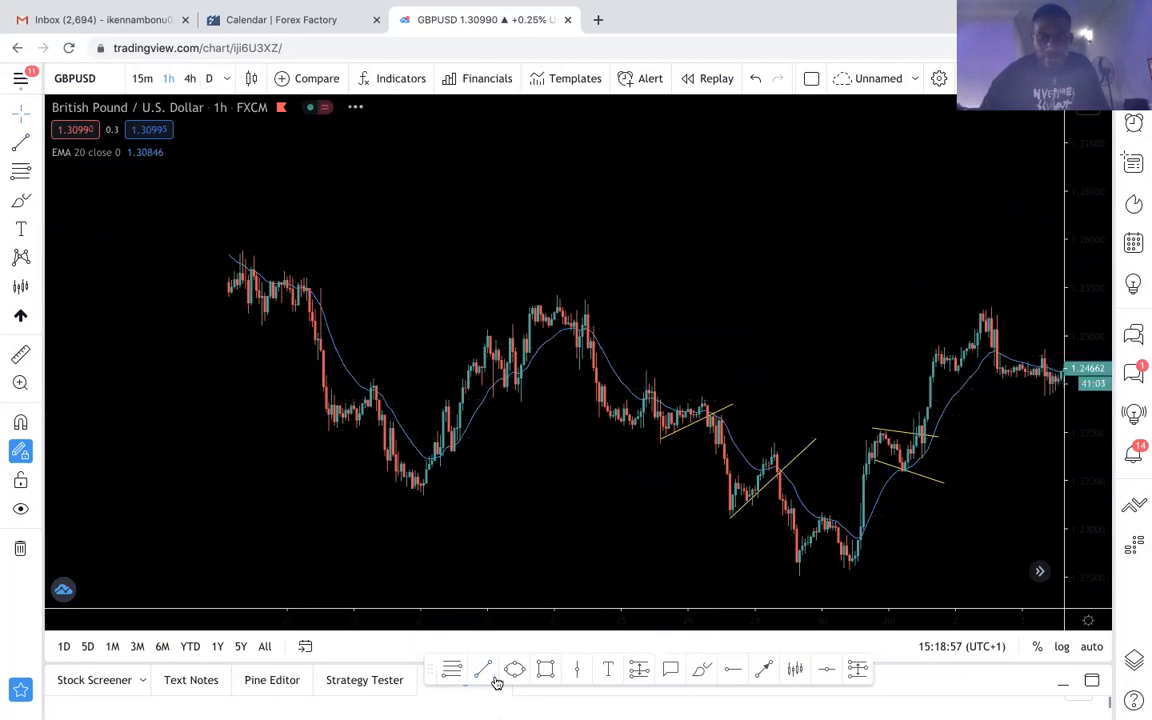
- Select the Trend Line tool from the drawing toolbar
{"action": "left_click", "coordinate": [484, 666]}
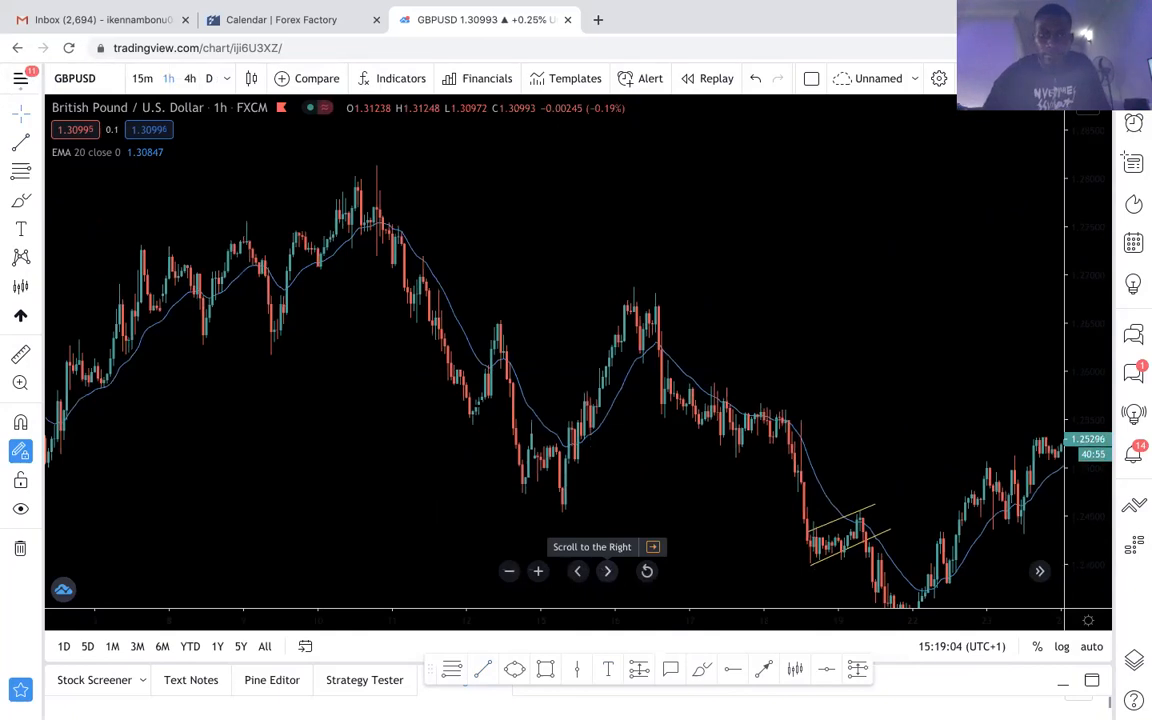
{"action": "mouse_move", "coordinate": [420, 266]}
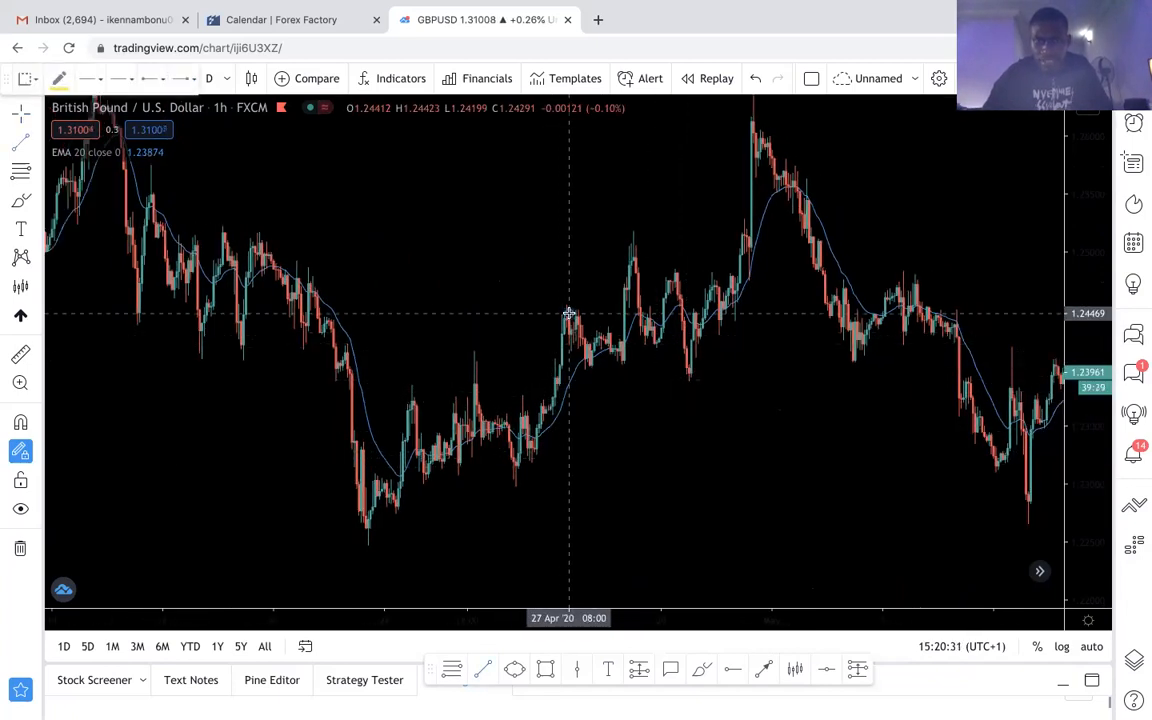
- Draw the paired flag lines over the late-April pullback
{"action": "left_click_drag", "start_coordinate": [556, 348], "coordinate": [624, 378]}
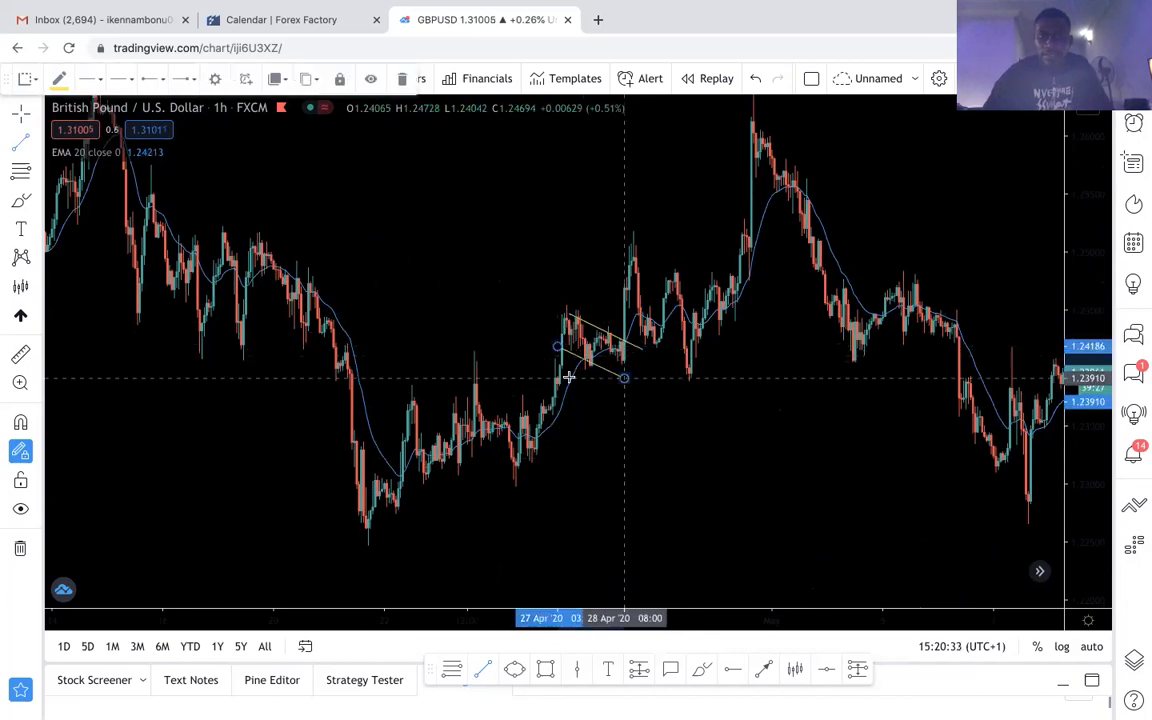
{"action": "left_click_drag", "start_coordinate": [624, 376], "coordinate": [684, 378]}
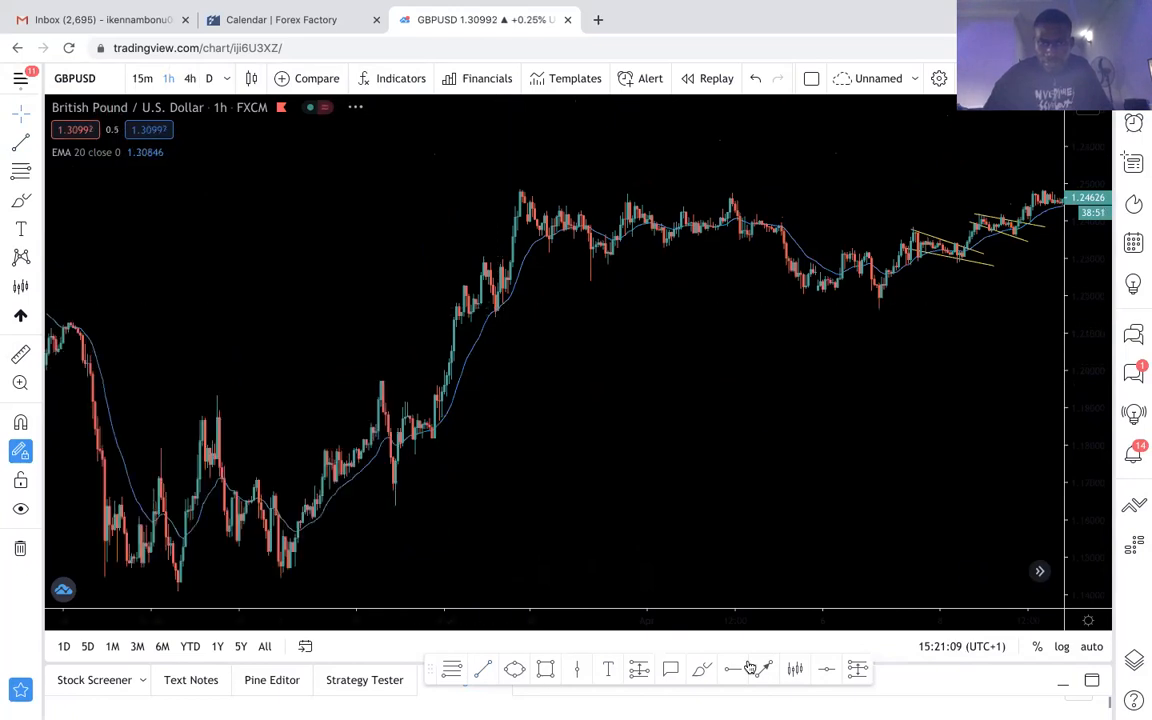
- Pan the chart back to late February 2020
{"action": "left_click_drag", "start_coordinate": [508, 310], "coordinate": [572, 398]}
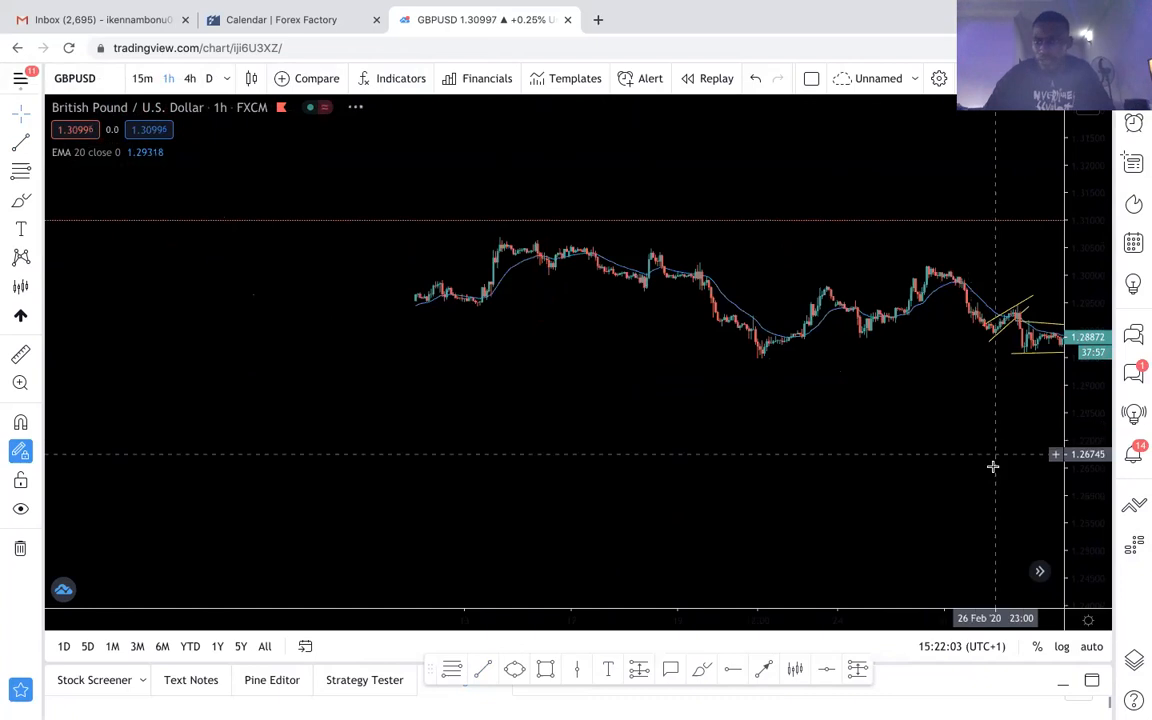
{"action": "right_click", "coordinate": [992, 468]}
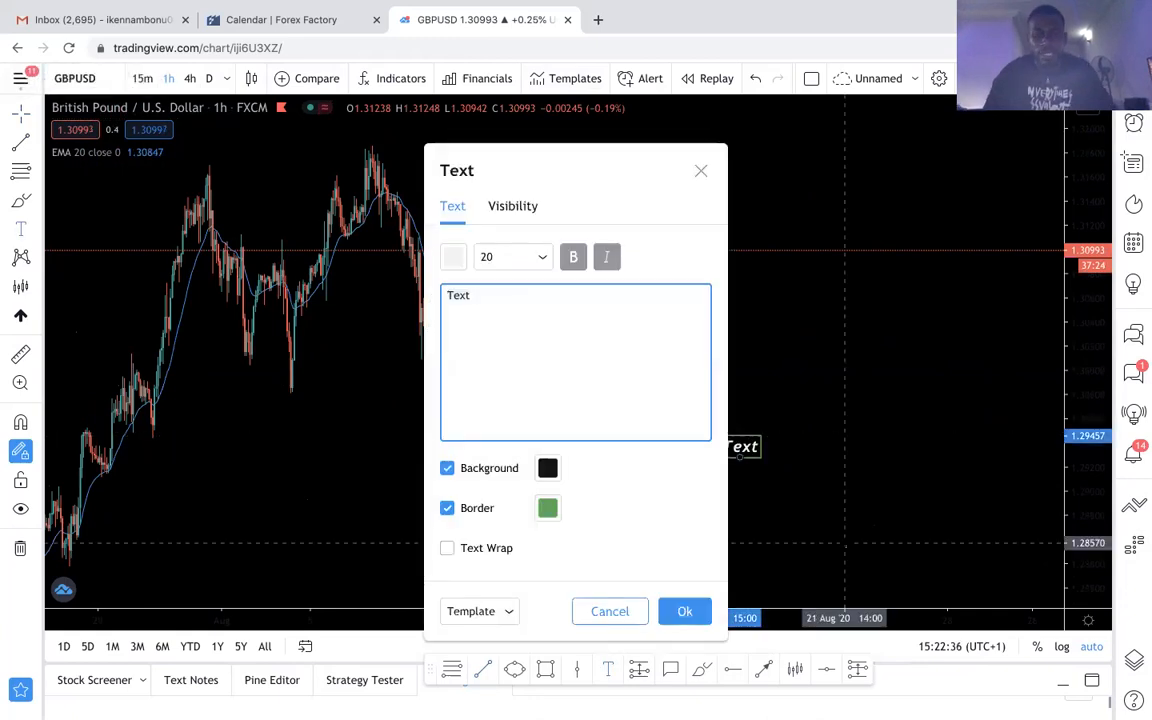
{"action": "type", "text": "@NAKWD"}
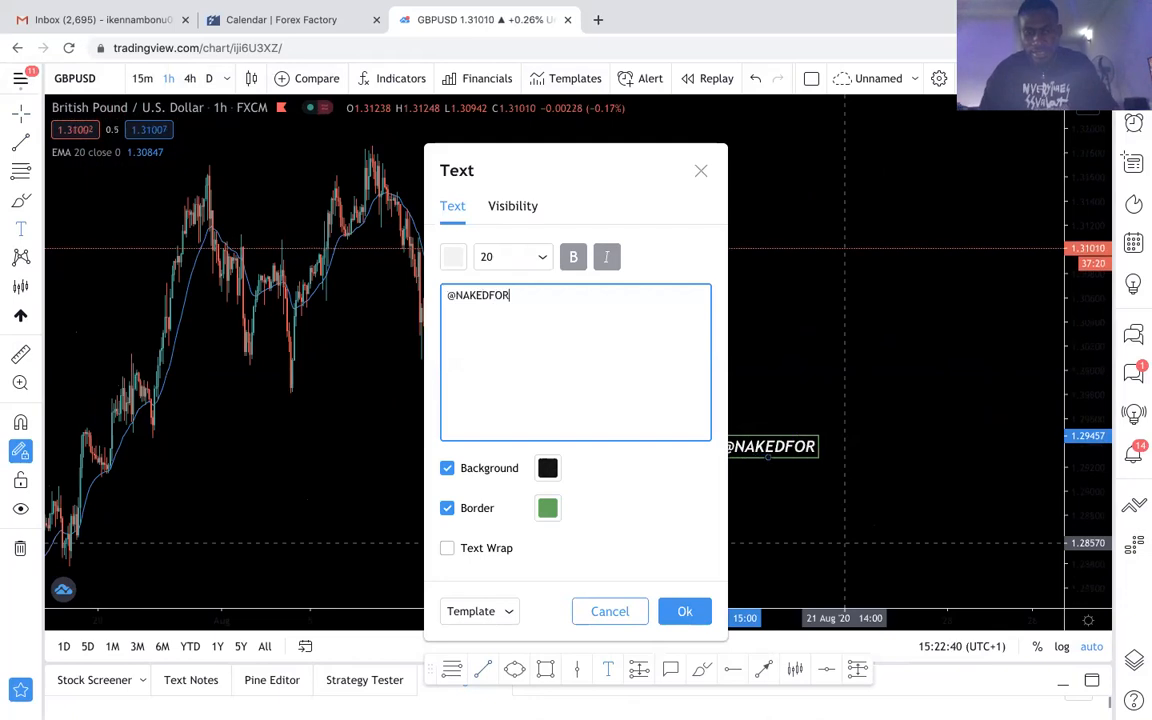
{"action": "type", "text": "EX20"}
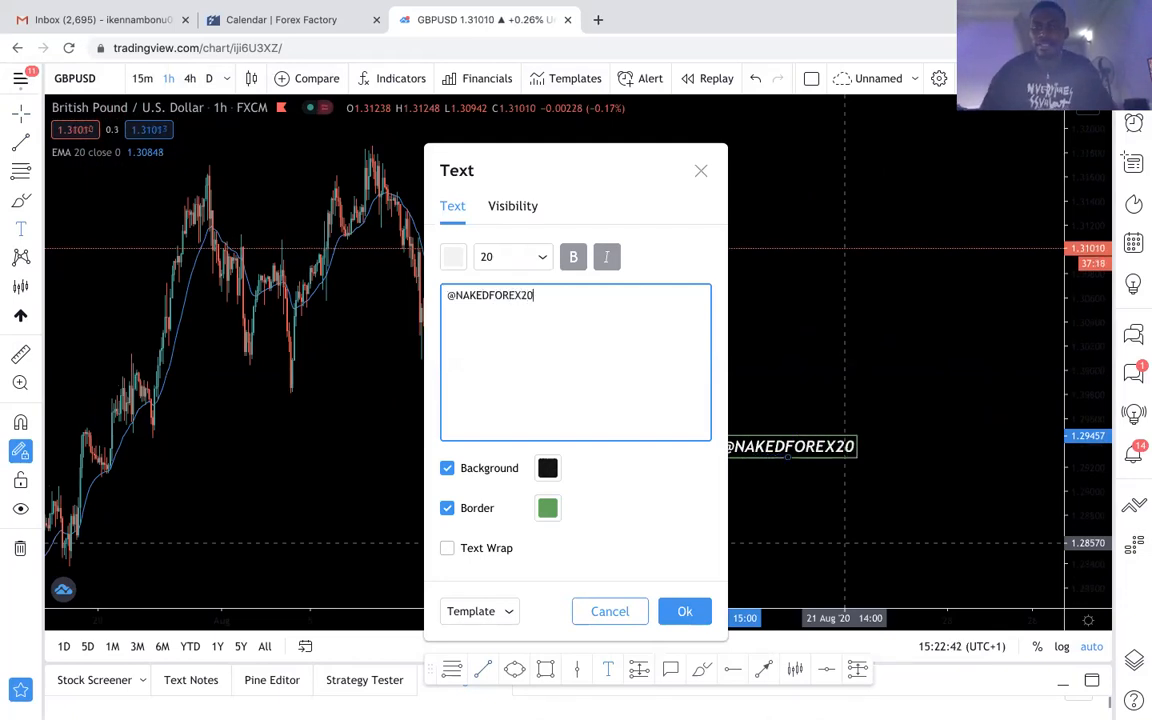
{"action": "left_click", "coordinate": [684, 612]}
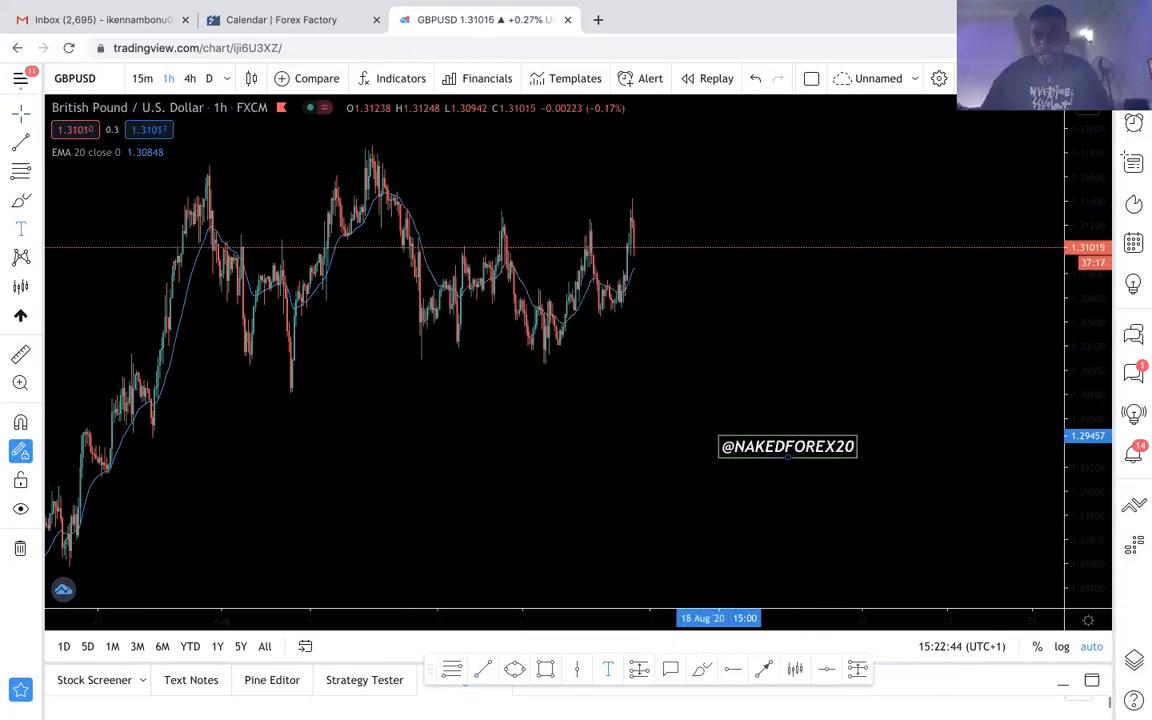